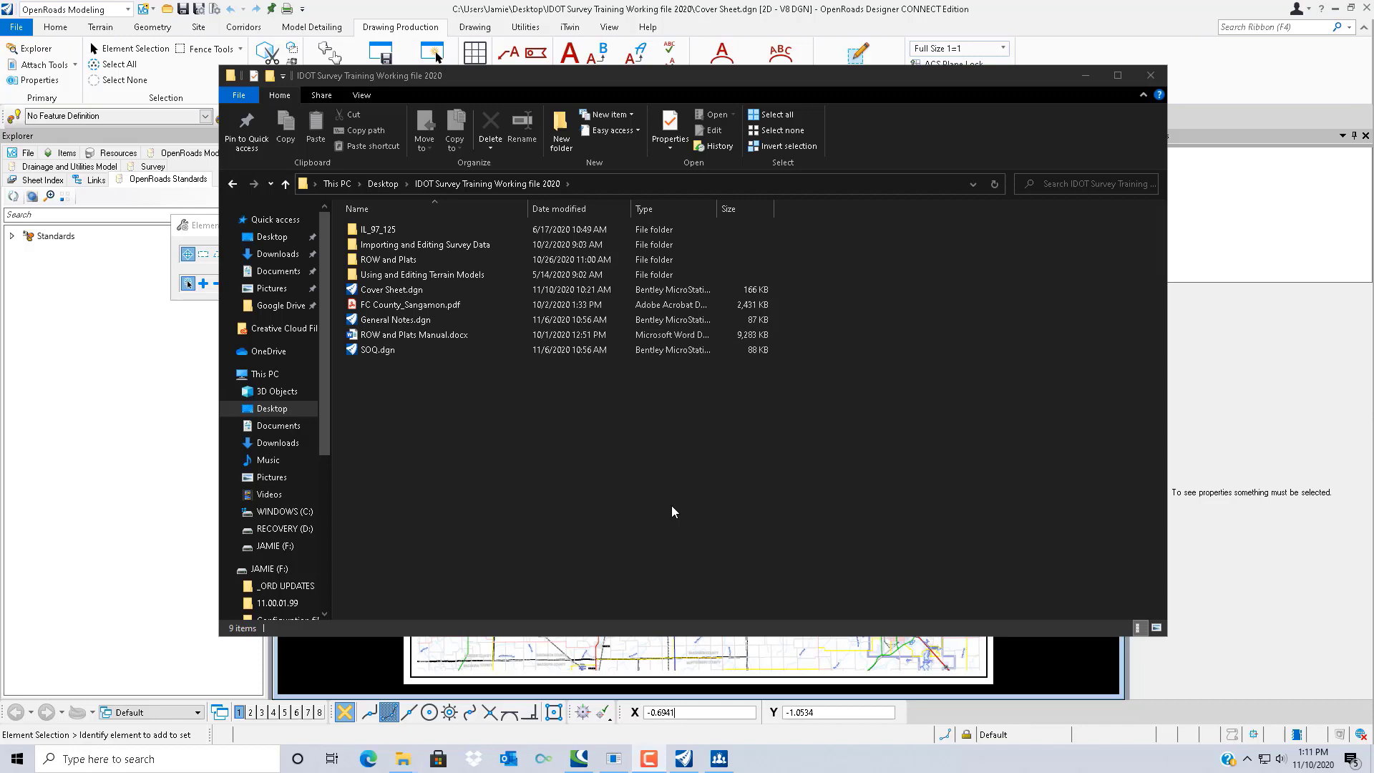
mouse_move(601, 333)
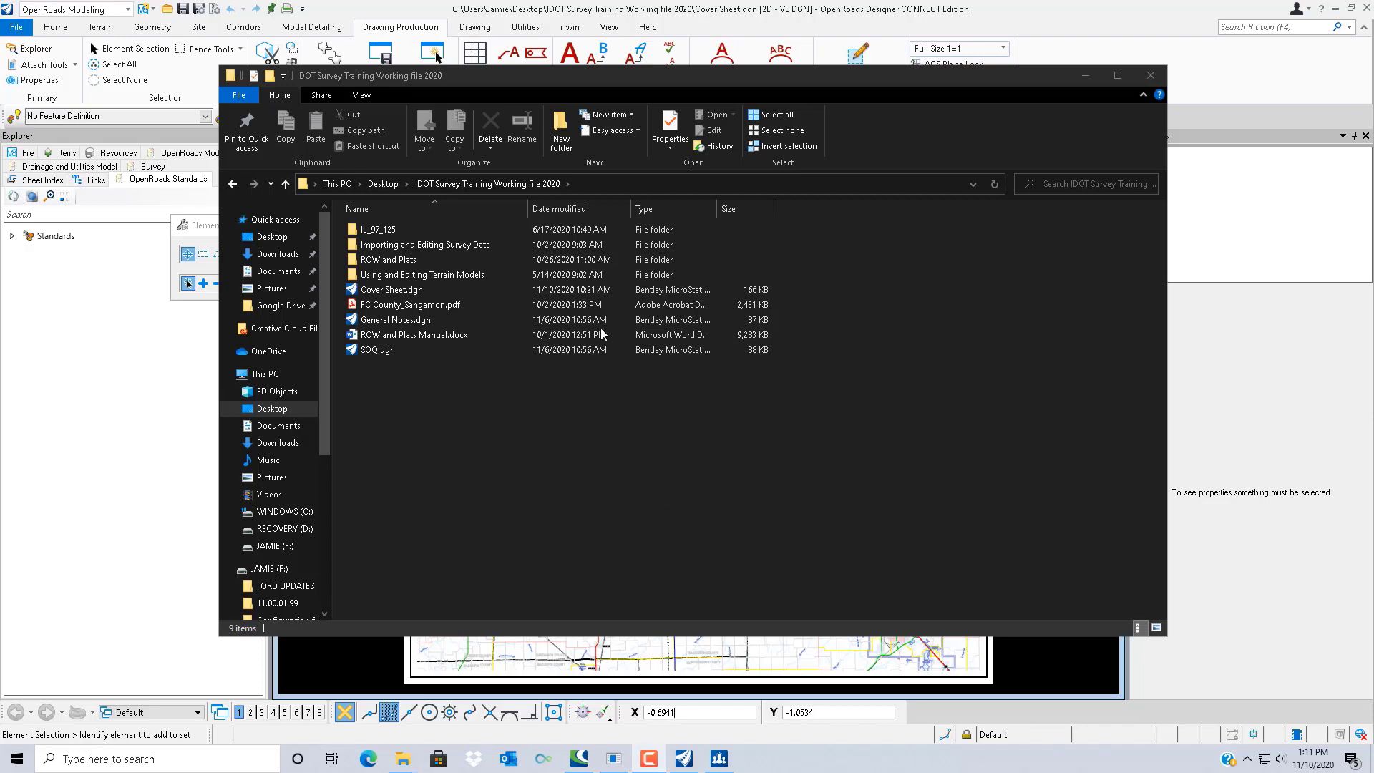
Bring up the Cover Sheet drawing with the FC County_Sangamon map and start the Named Boundary tool
left_click(390, 289)
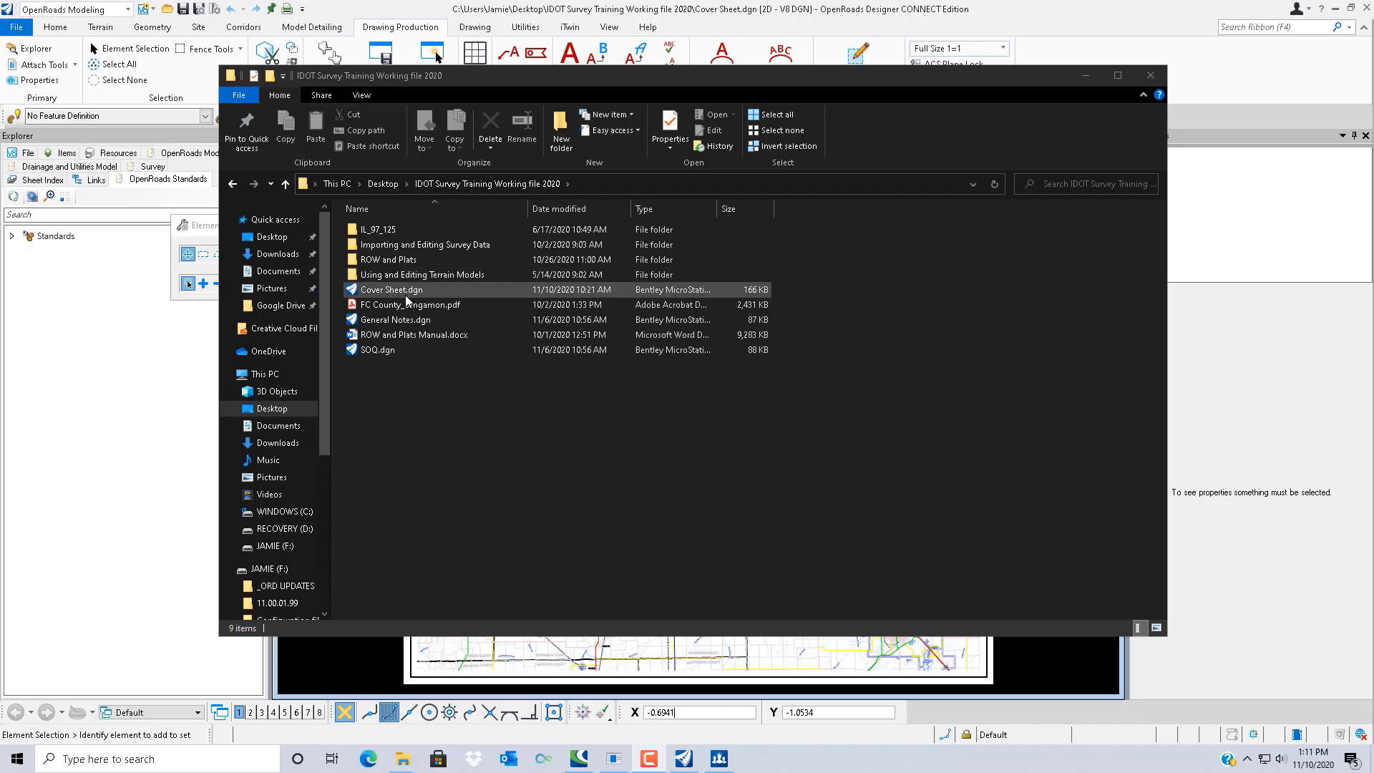
mouse_move(419, 302)
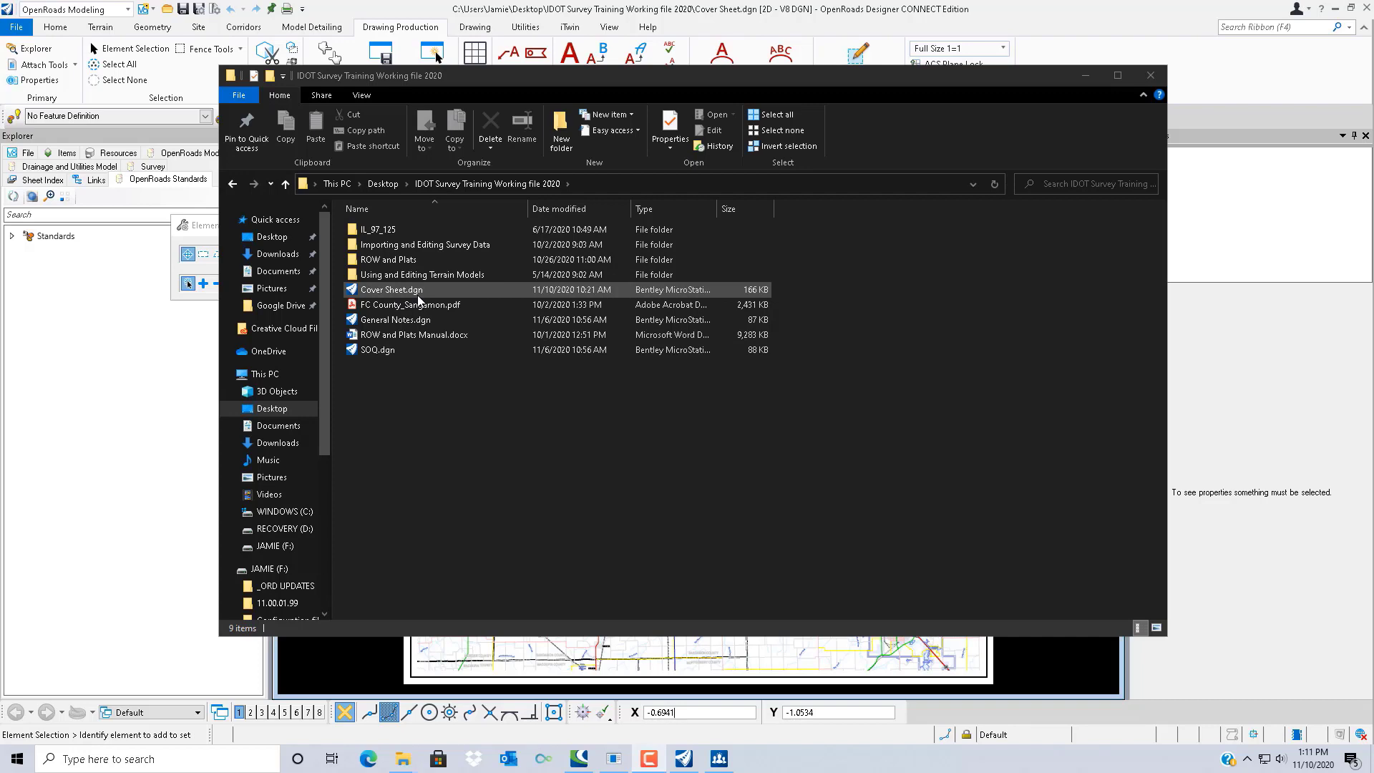
left_click(411, 304)
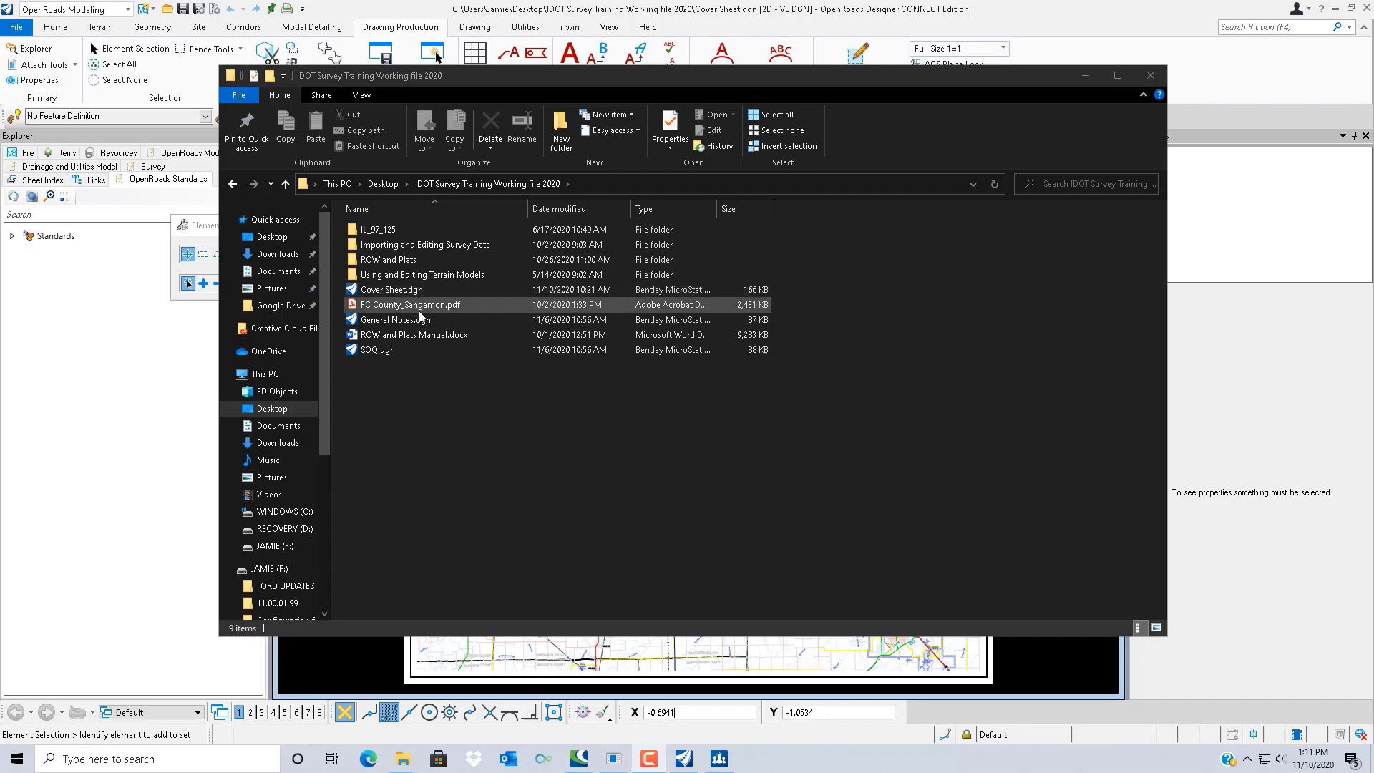
left_click(1149, 76)
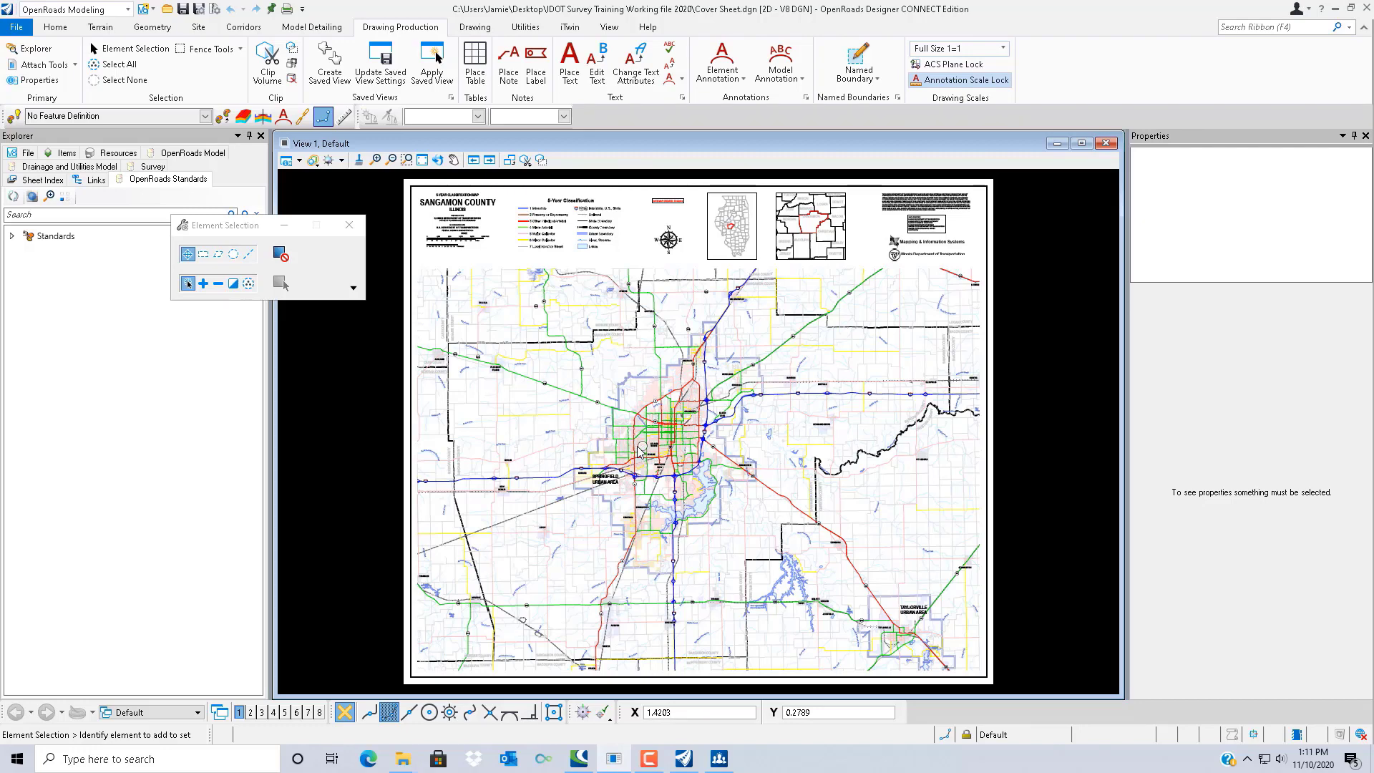
mouse_move(567, 405)
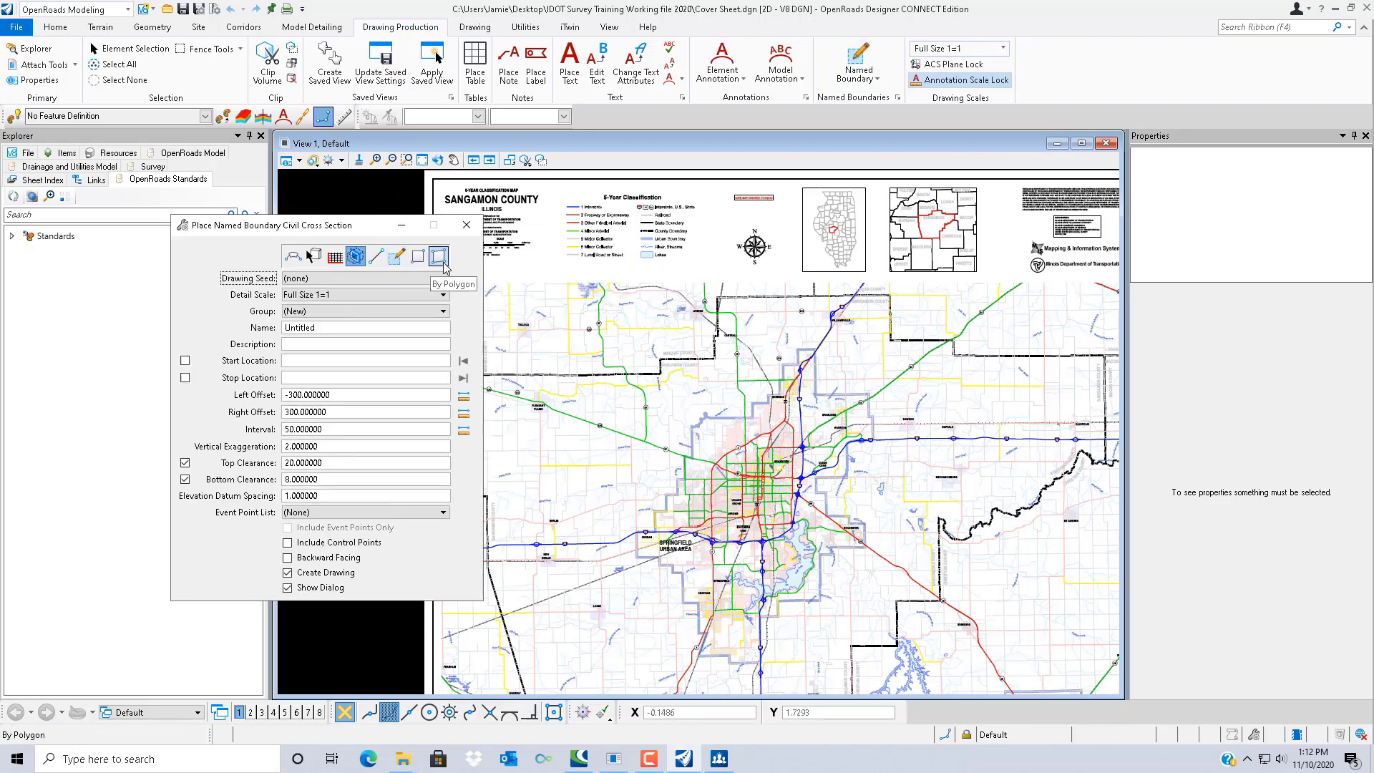
mouse_move(397, 257)
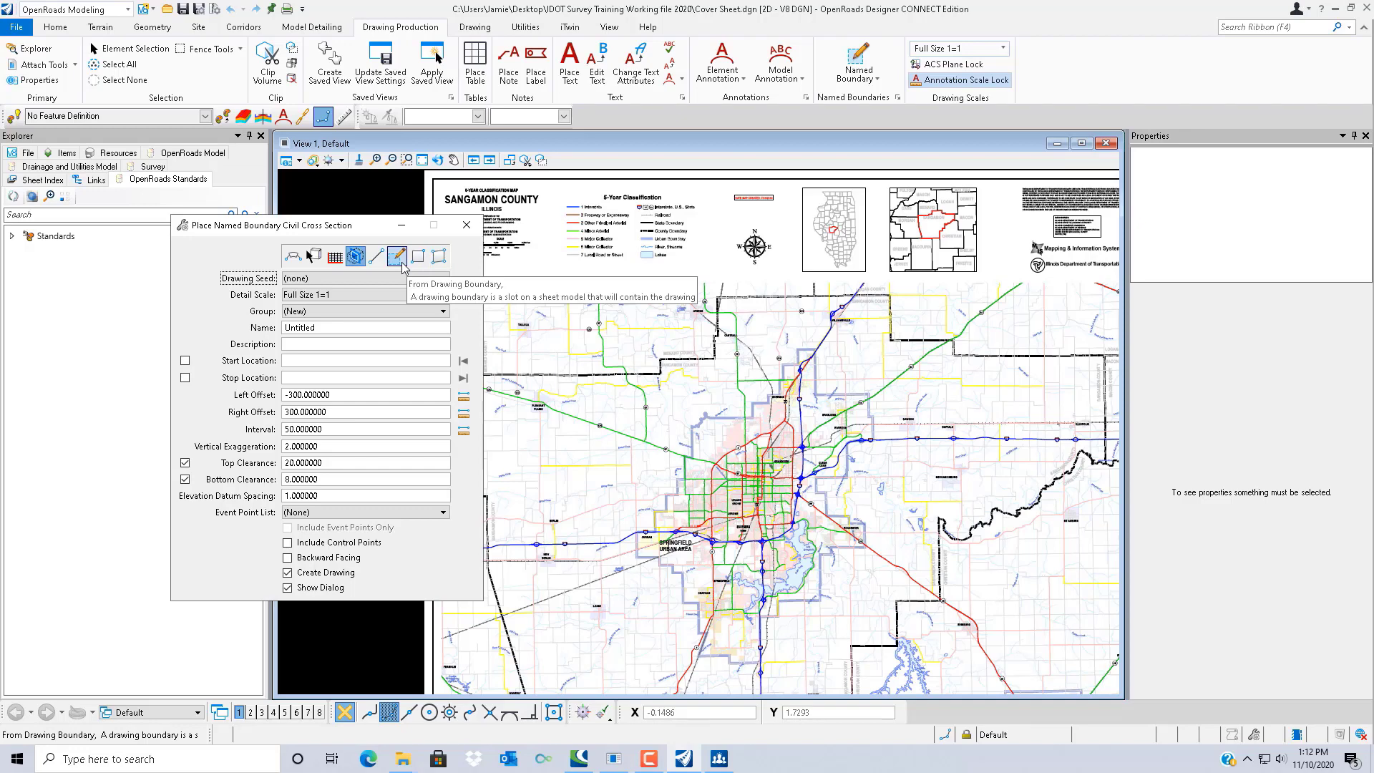
Place a From Drawing Boundary named boundary using Title Sheet-1, named Cover Sheet, over the county map
left_click(397, 257)
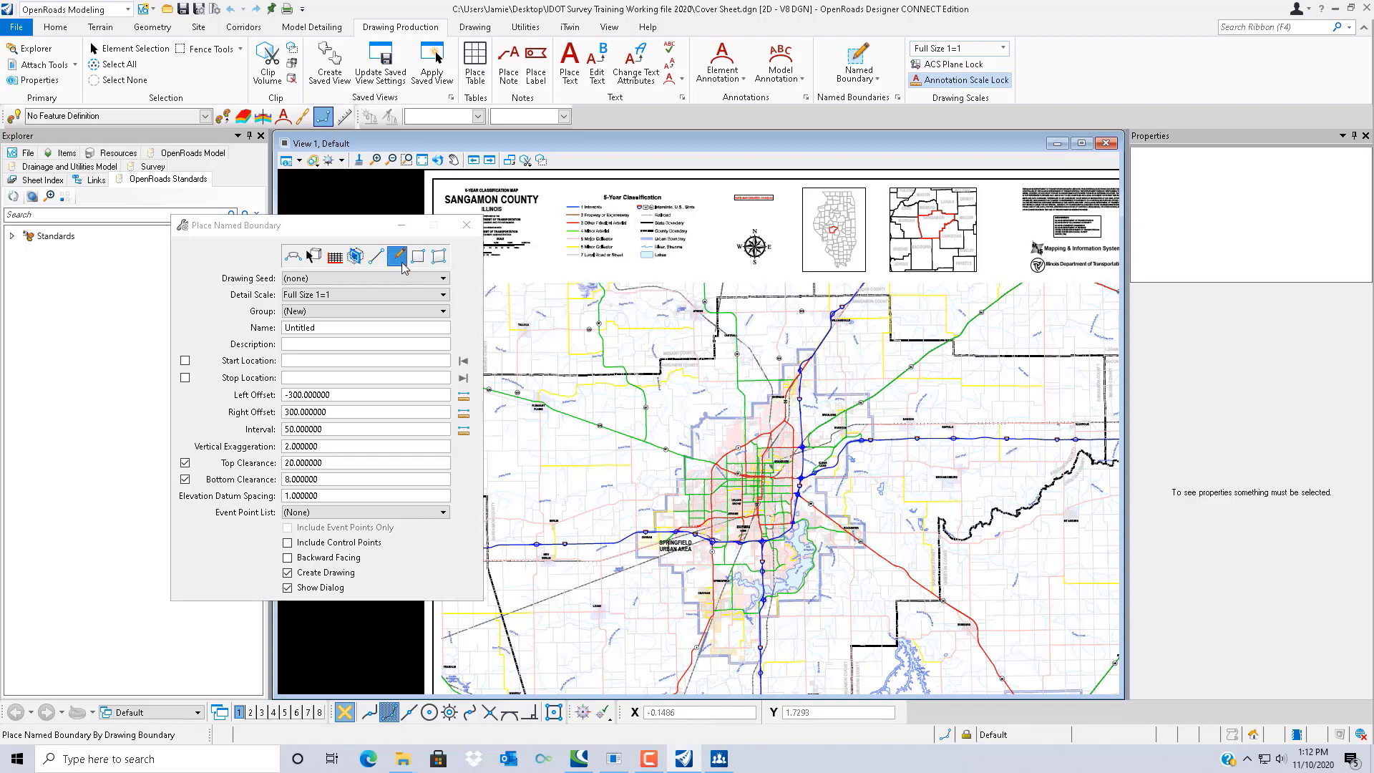
left_click(374, 256)
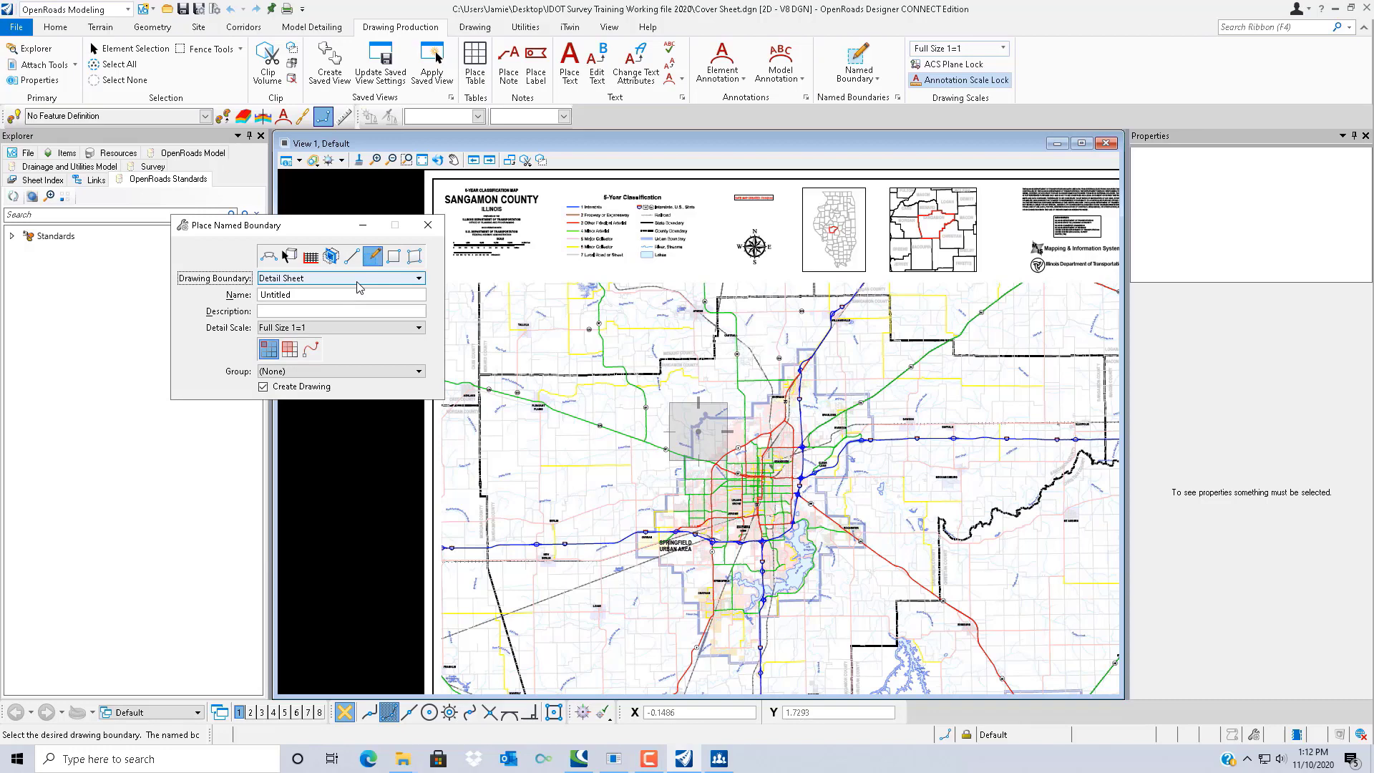
left_click(341, 278)
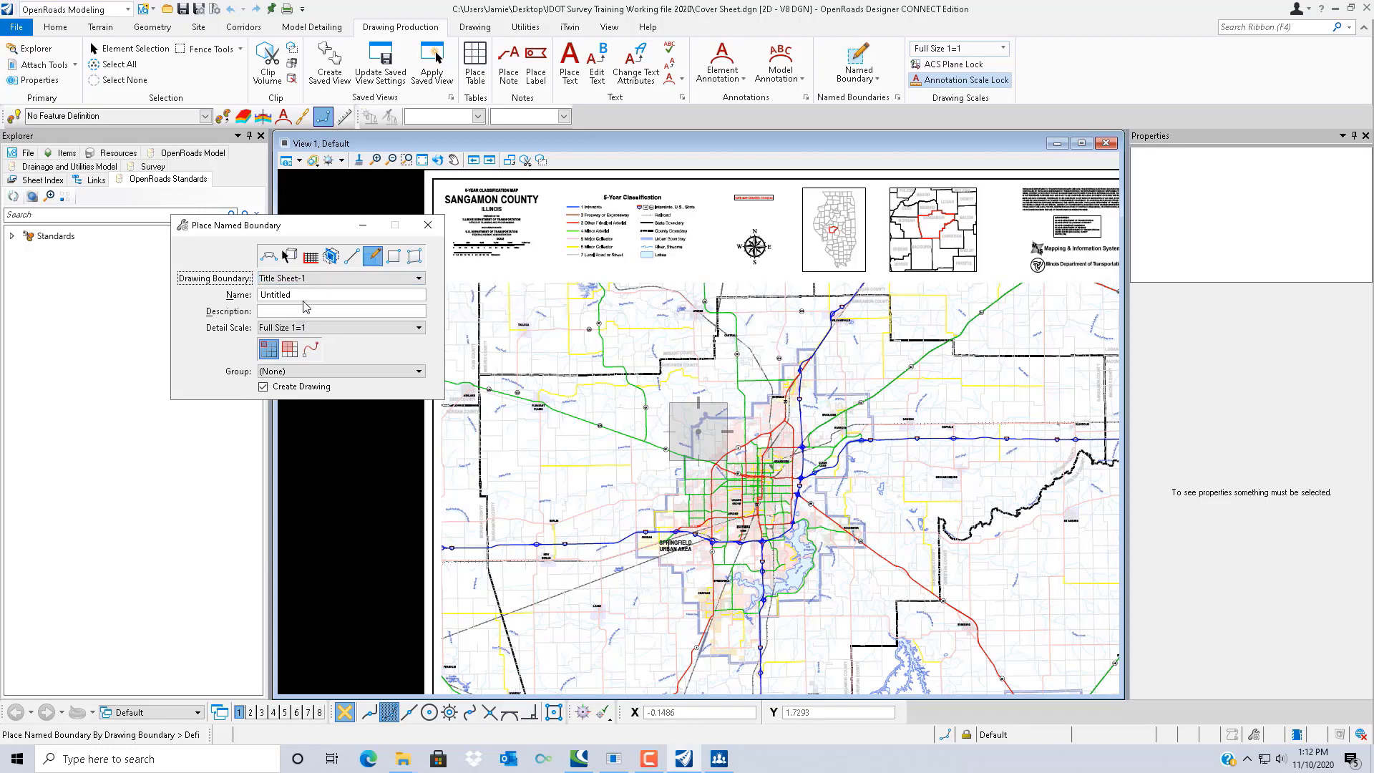
left_click(341, 295)
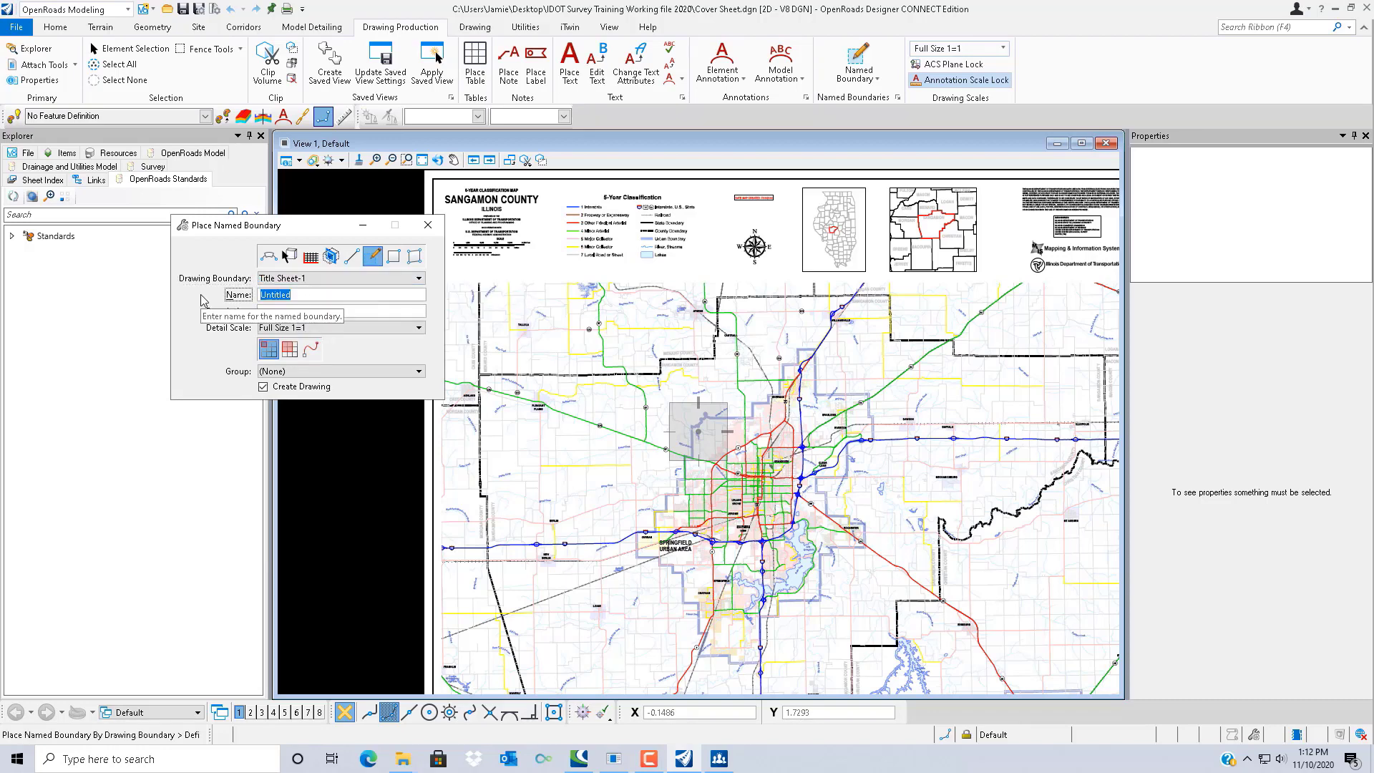
type("Cover Shee")
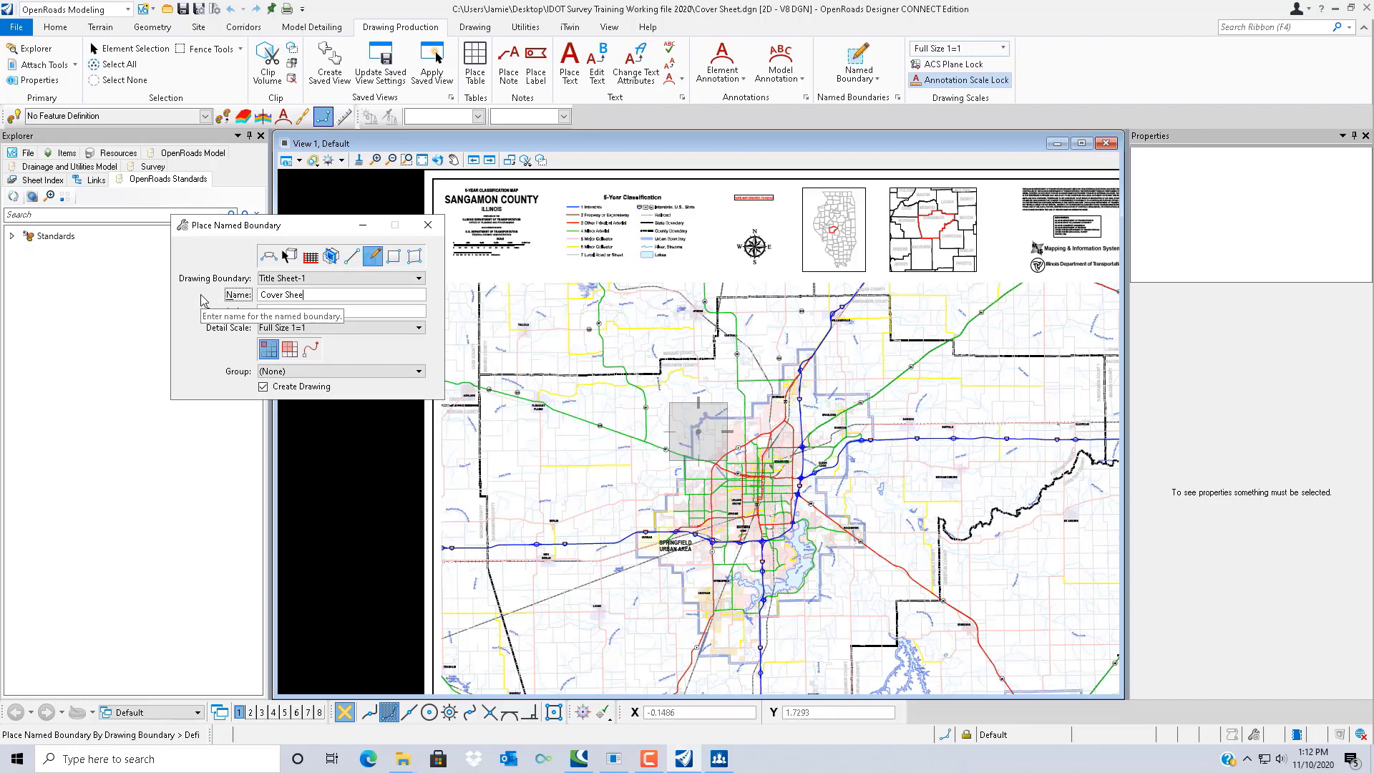
left_click(288, 350)
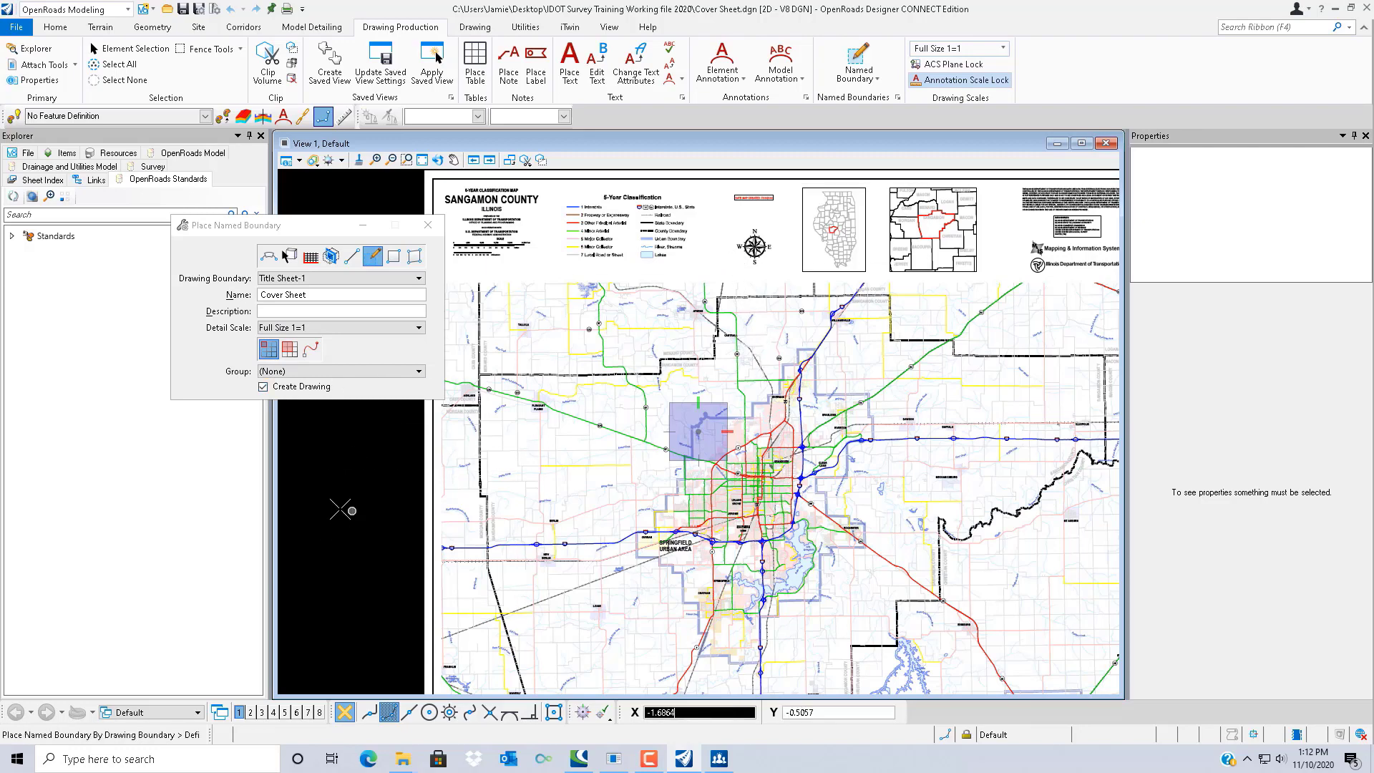
mouse_move(587, 467)
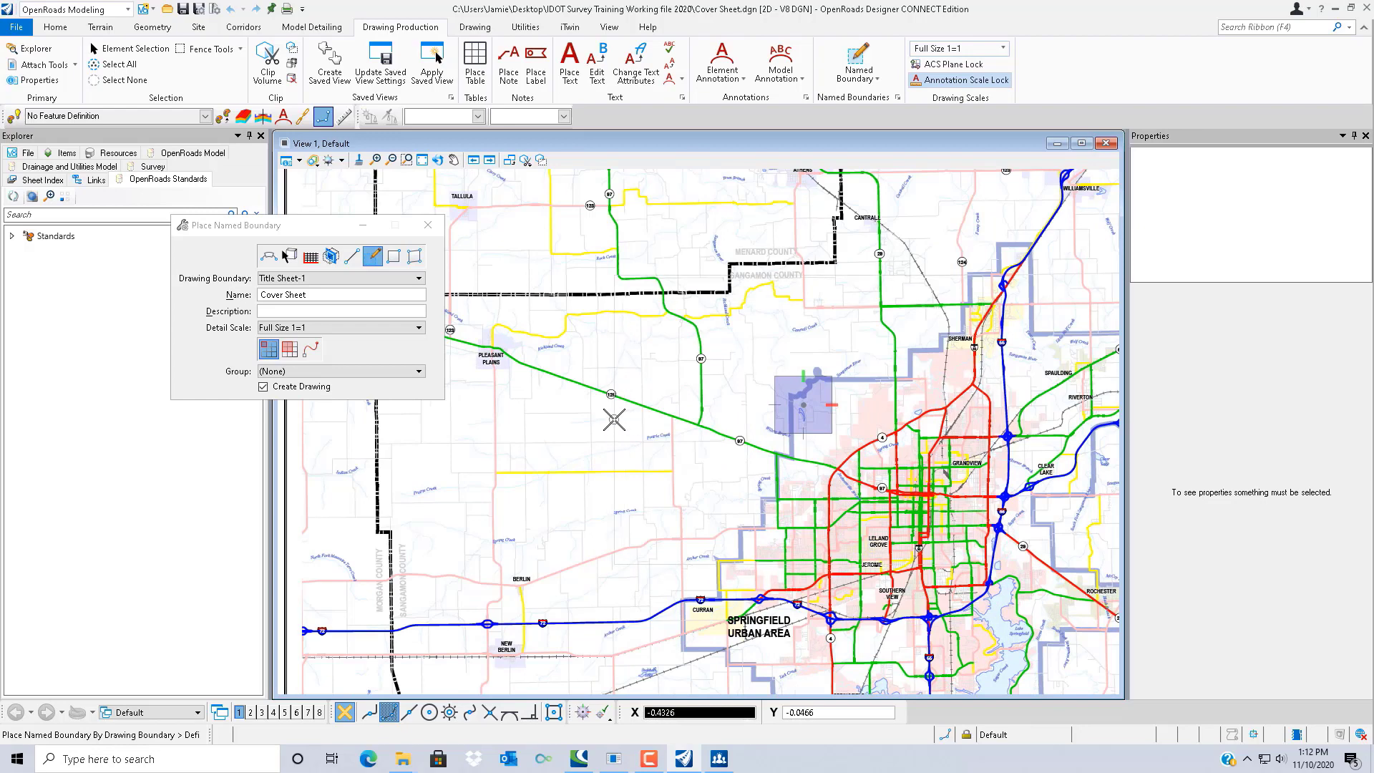
mouse_move(612, 418)
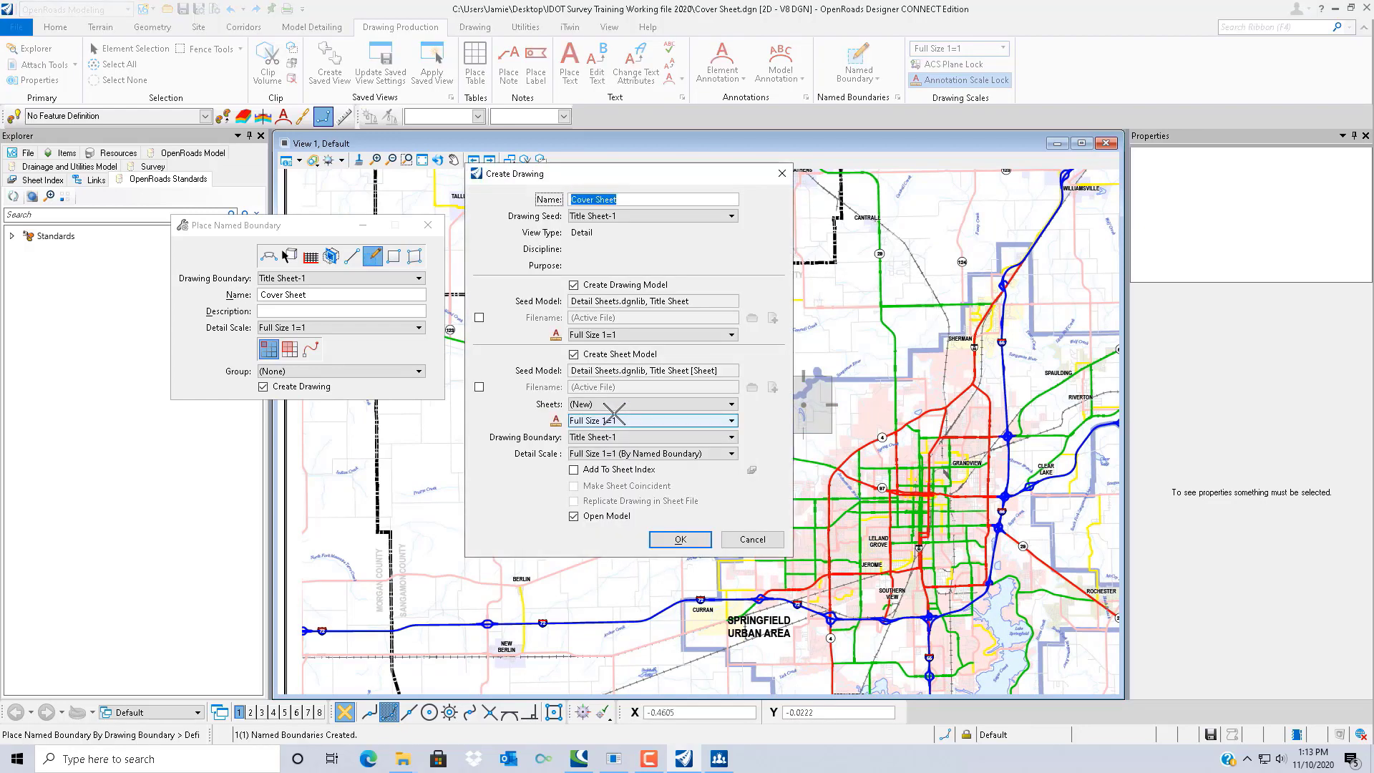
mouse_move(653, 420)
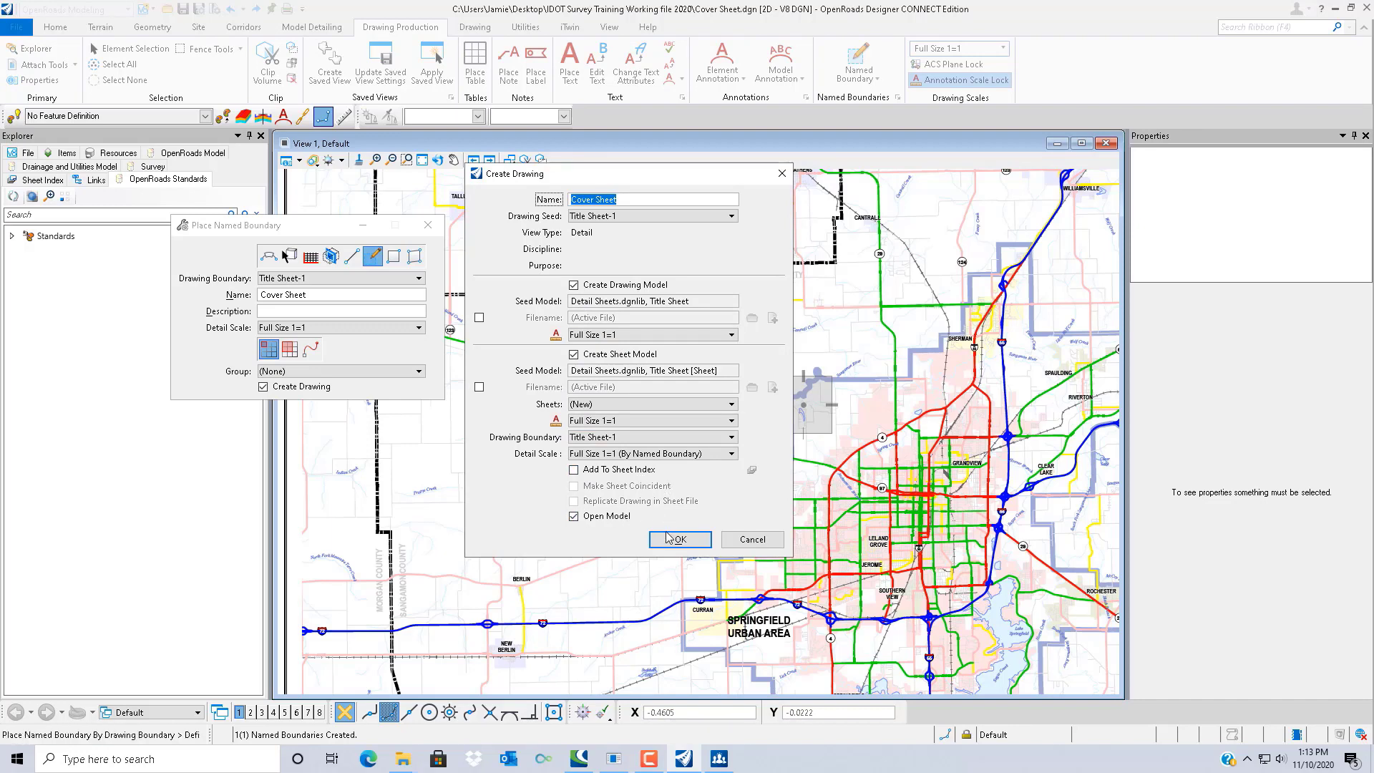
Confirm creating the Cover Sheet drawing and sheet models with Open Model checked
left_click(679, 540)
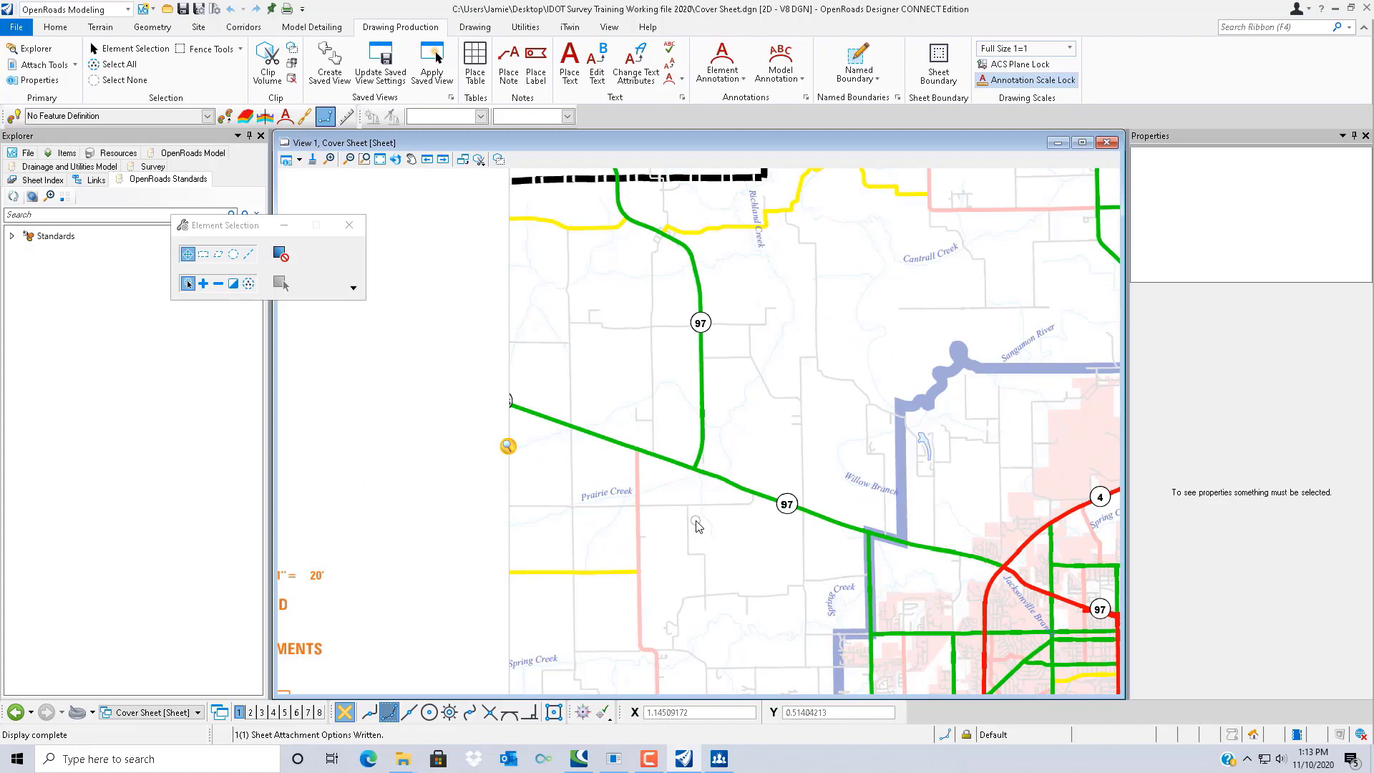
Fit the whole Cover Sheet title sheet in the view and return to the Home commands
scroll("down", 3)
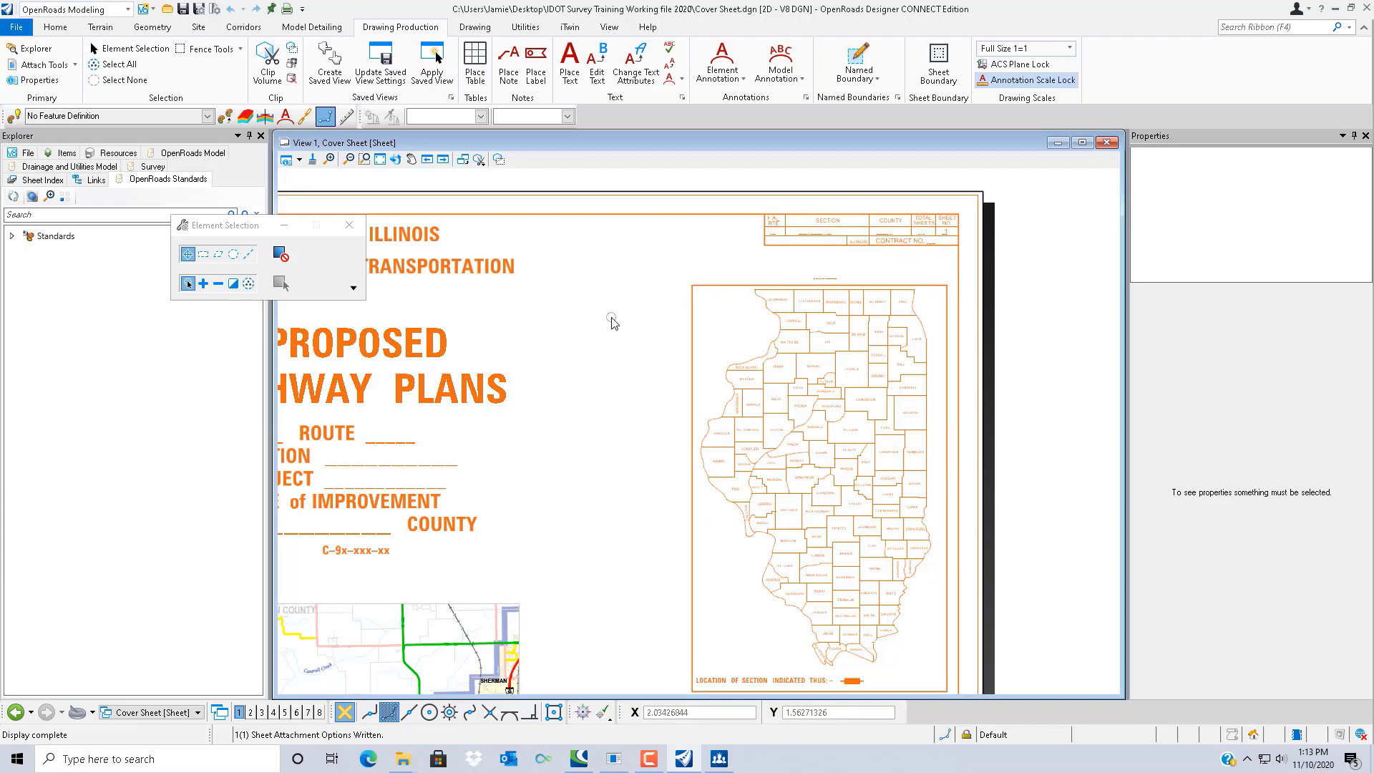
mouse_move(614, 314)
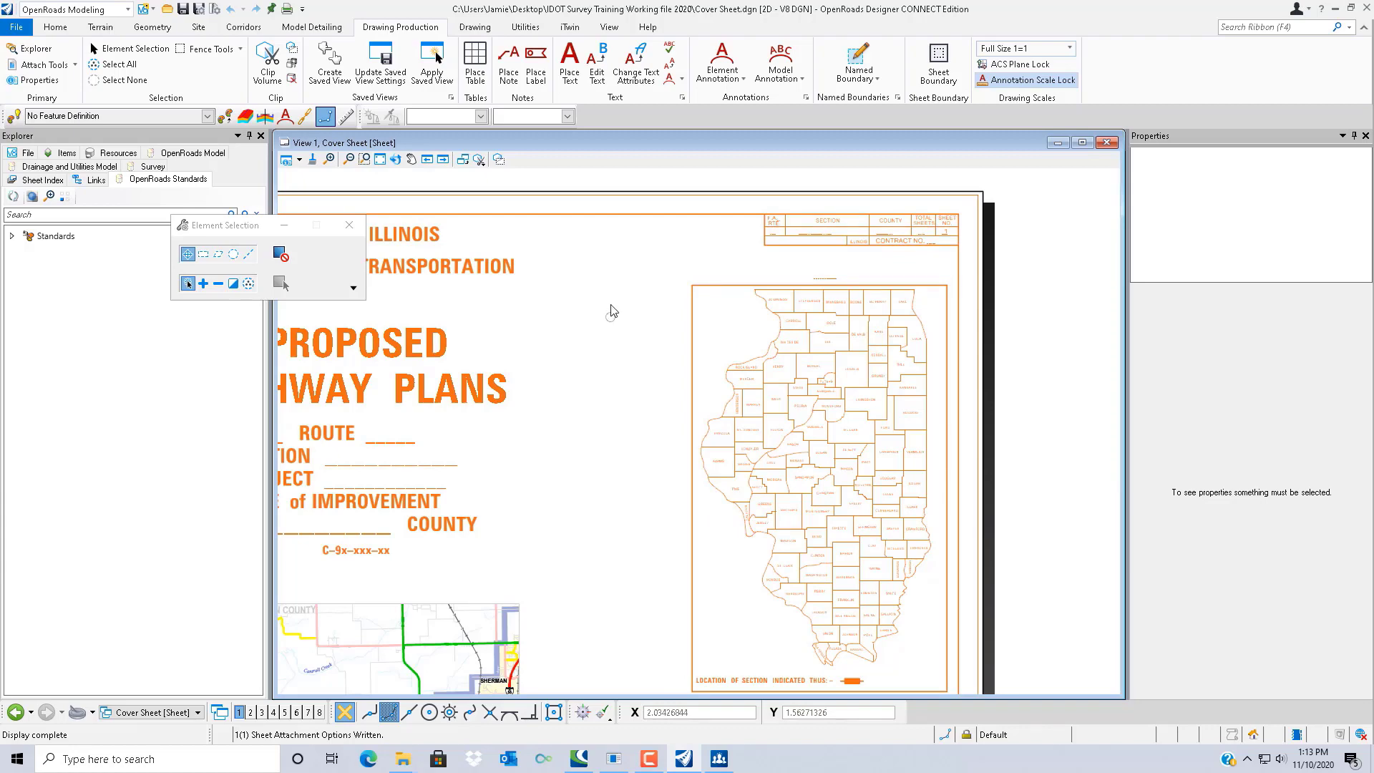
left_click(383, 158)
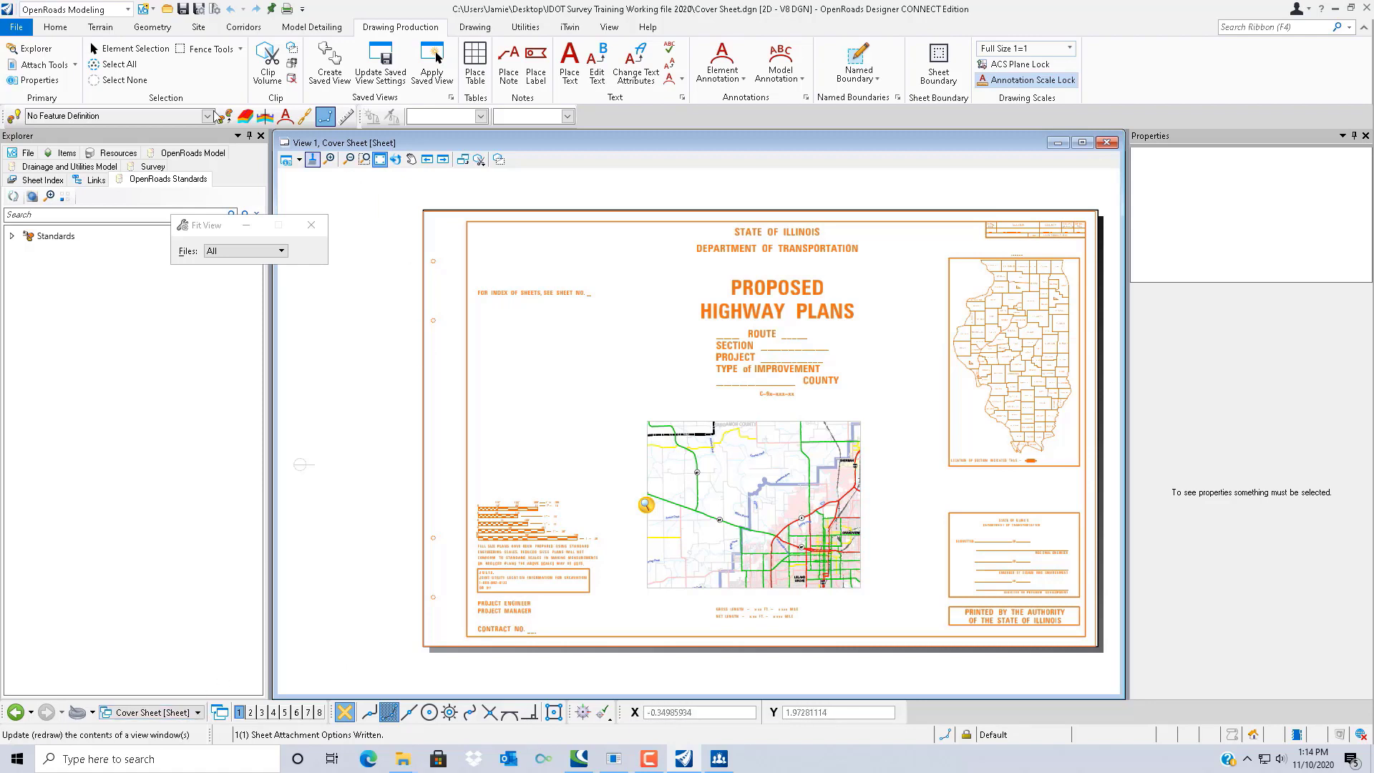
left_click(54, 27)
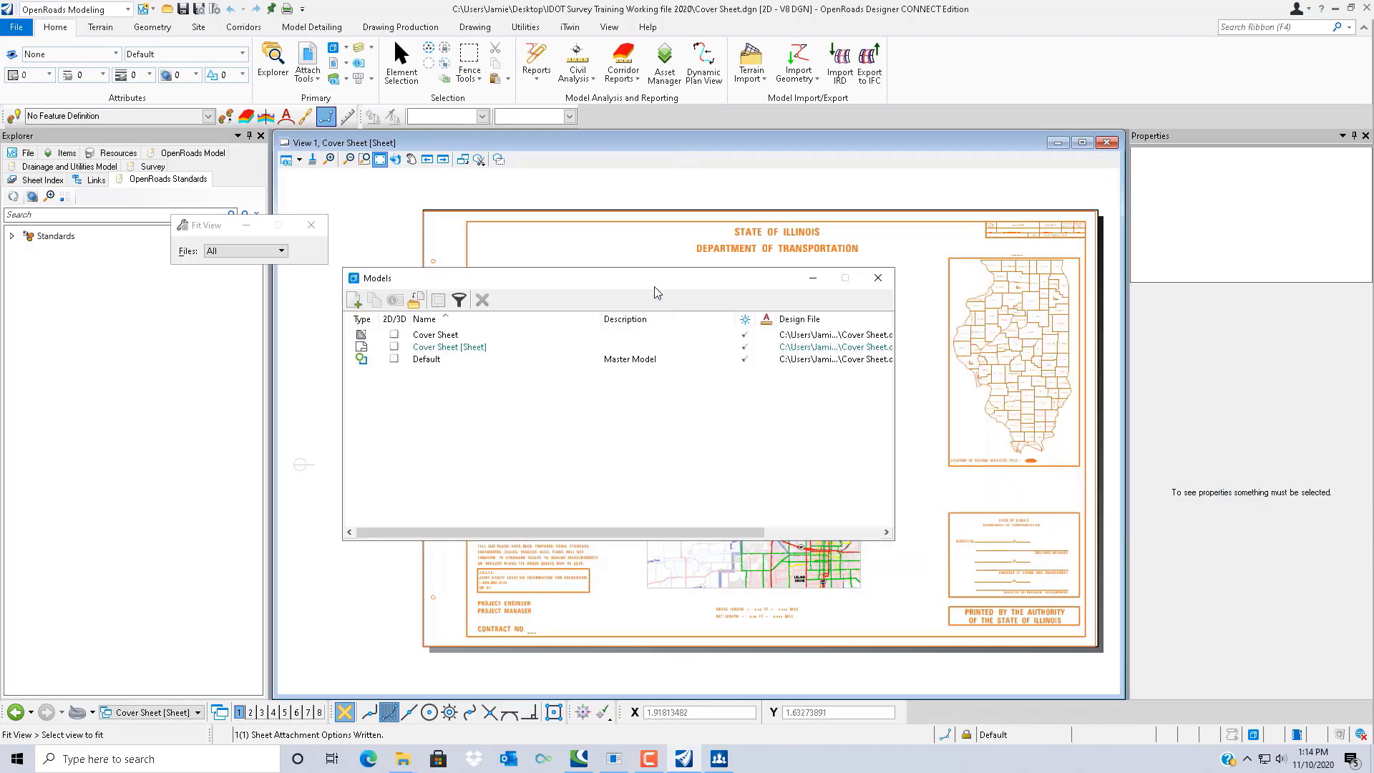
left_click(449, 347)
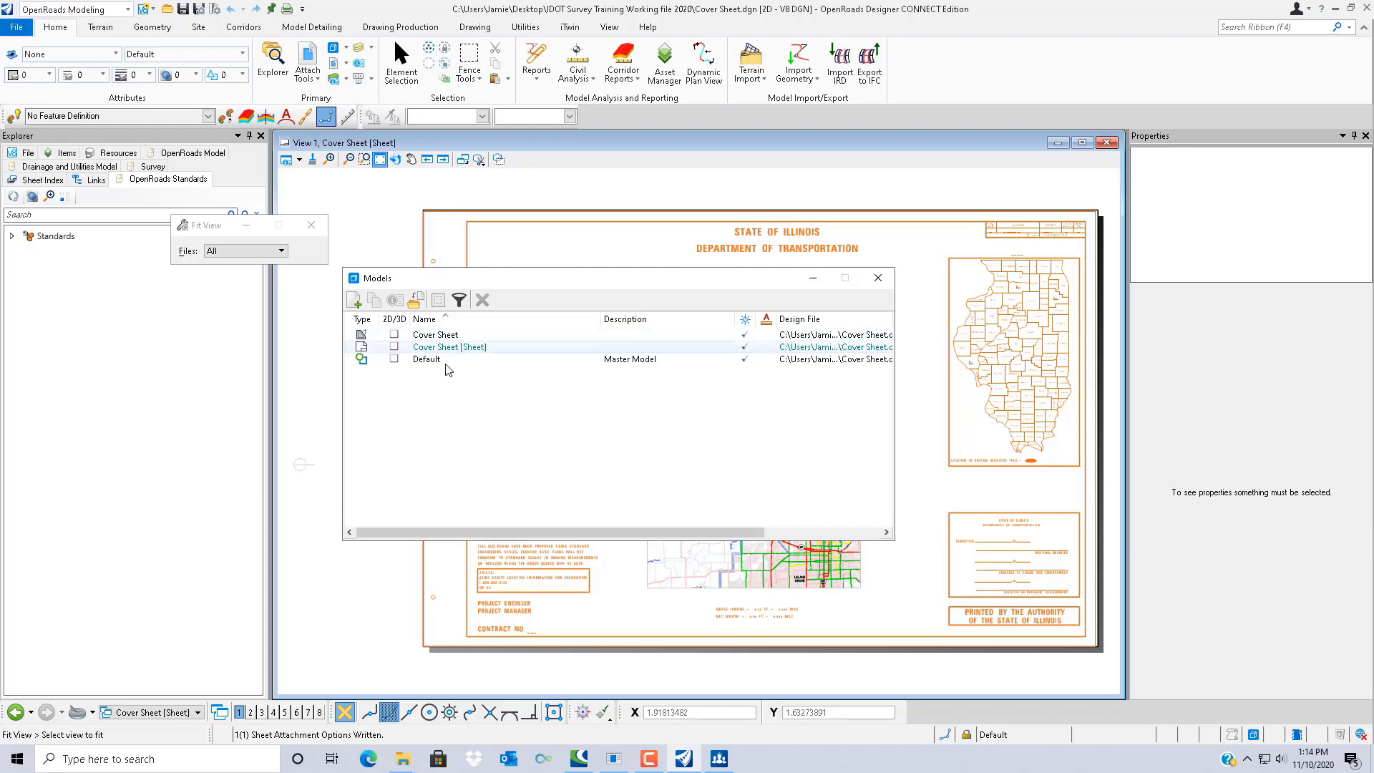
left_click(426, 360)
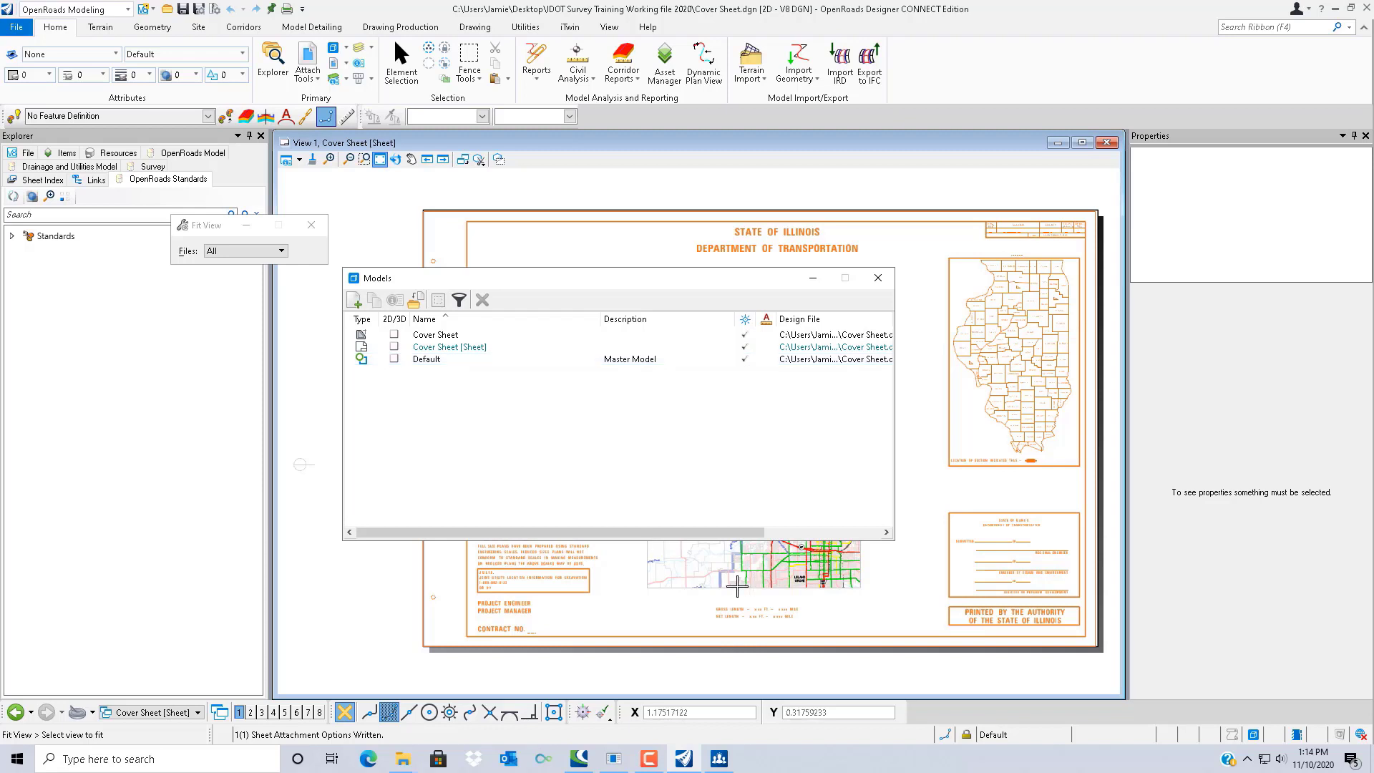
left_click(427, 360)
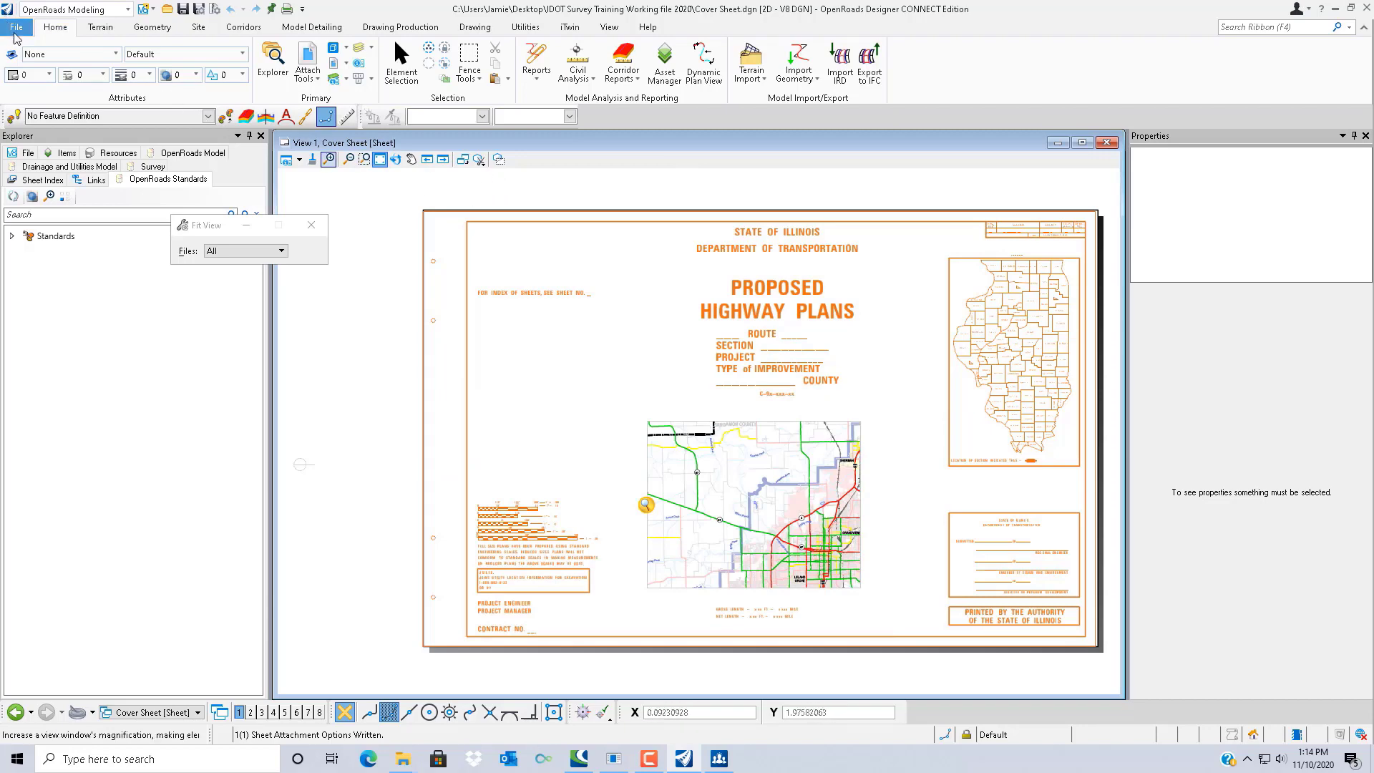
mouse_move(16, 28)
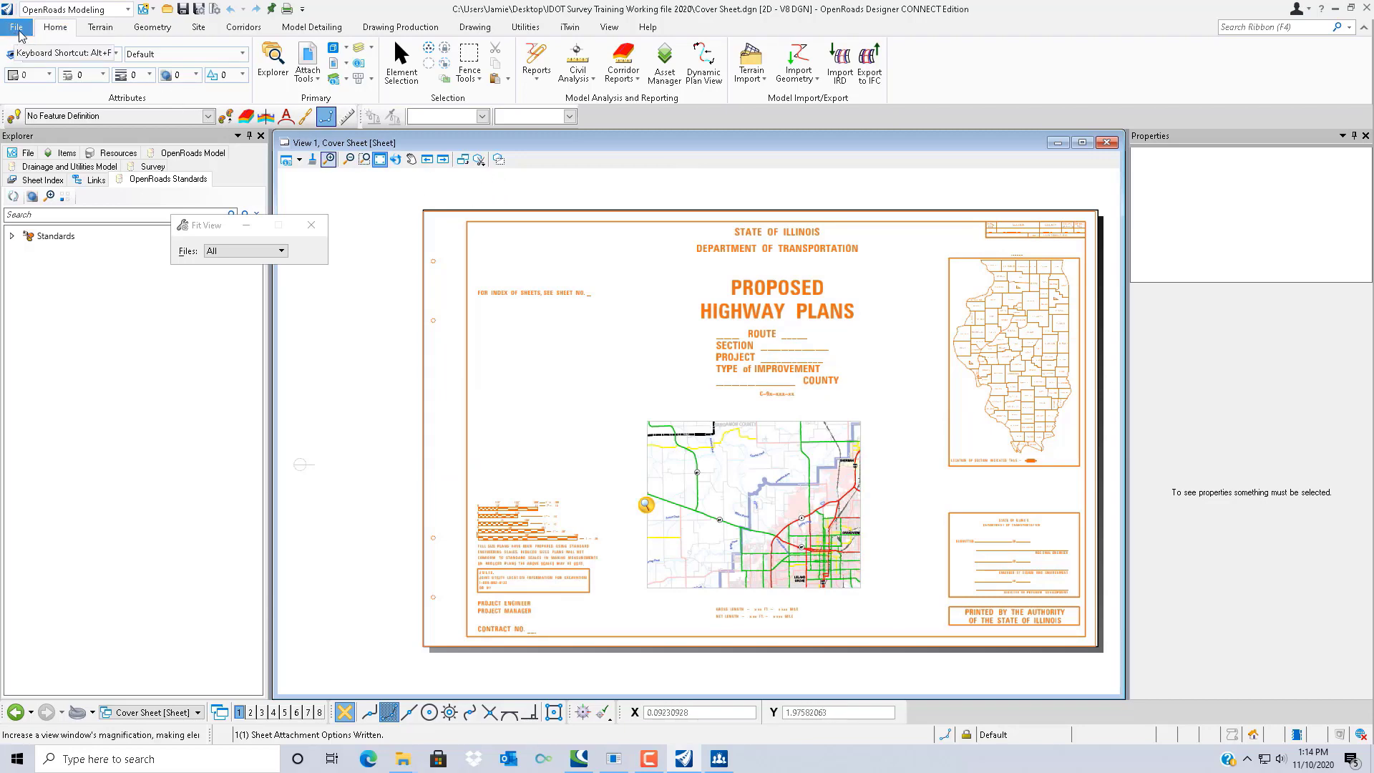
Browse the training folder and open the General Notes.dgn design file
left_click(16, 28)
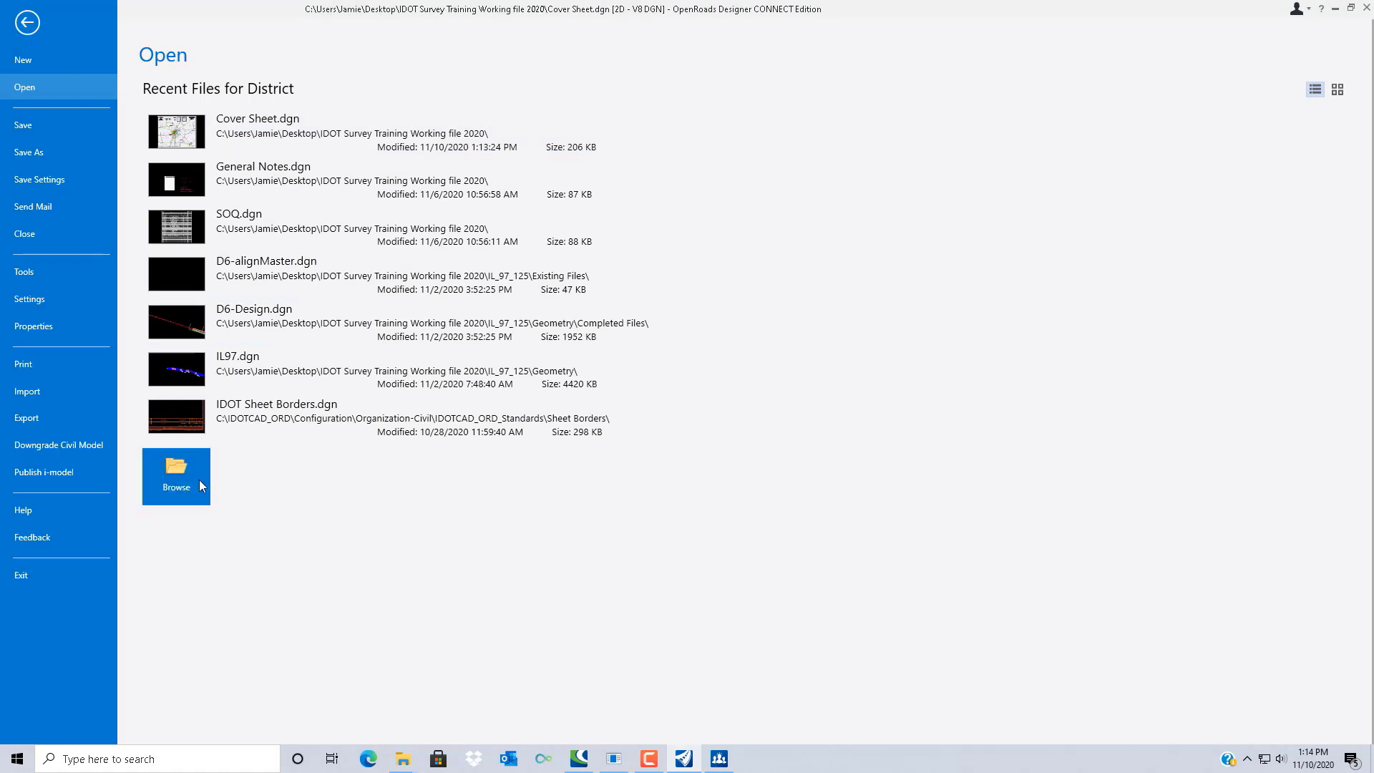
left_click(175, 476)
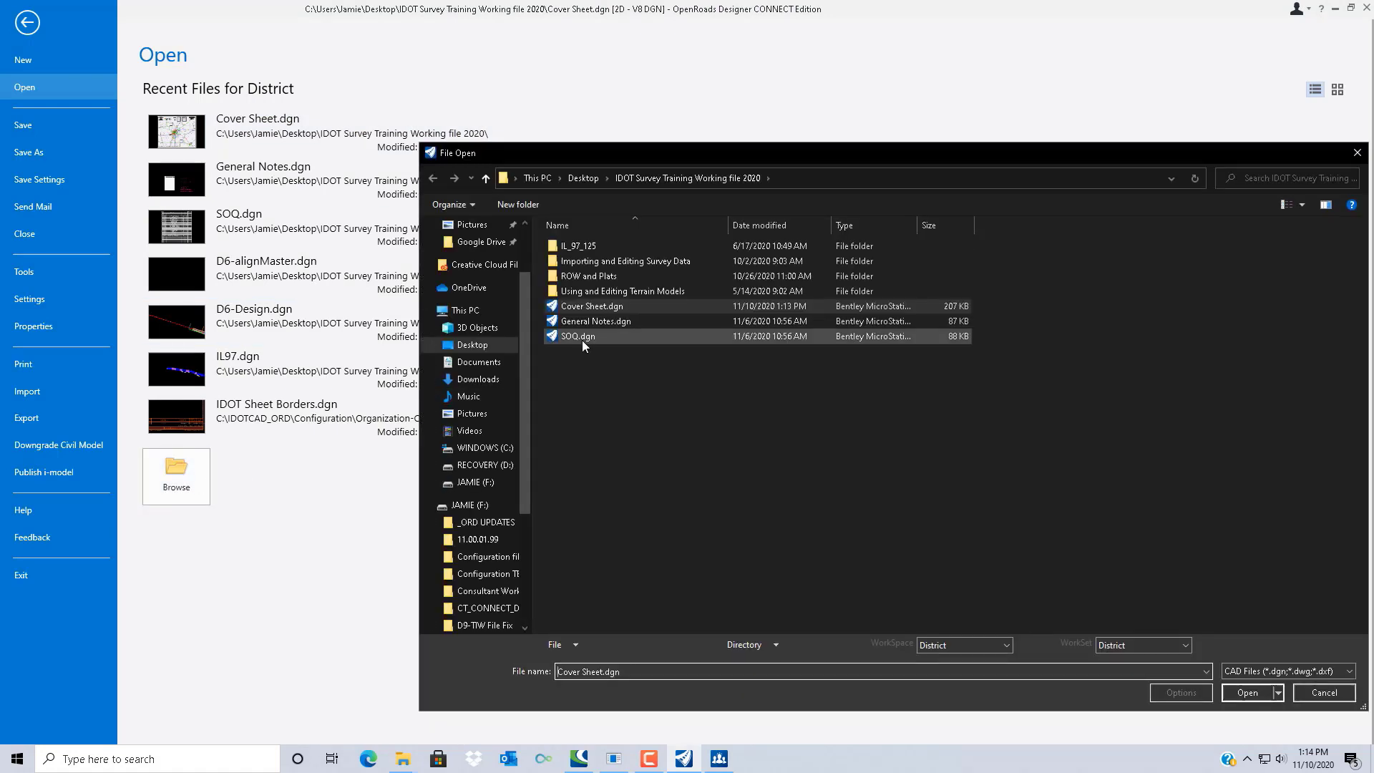
left_click(600, 321)
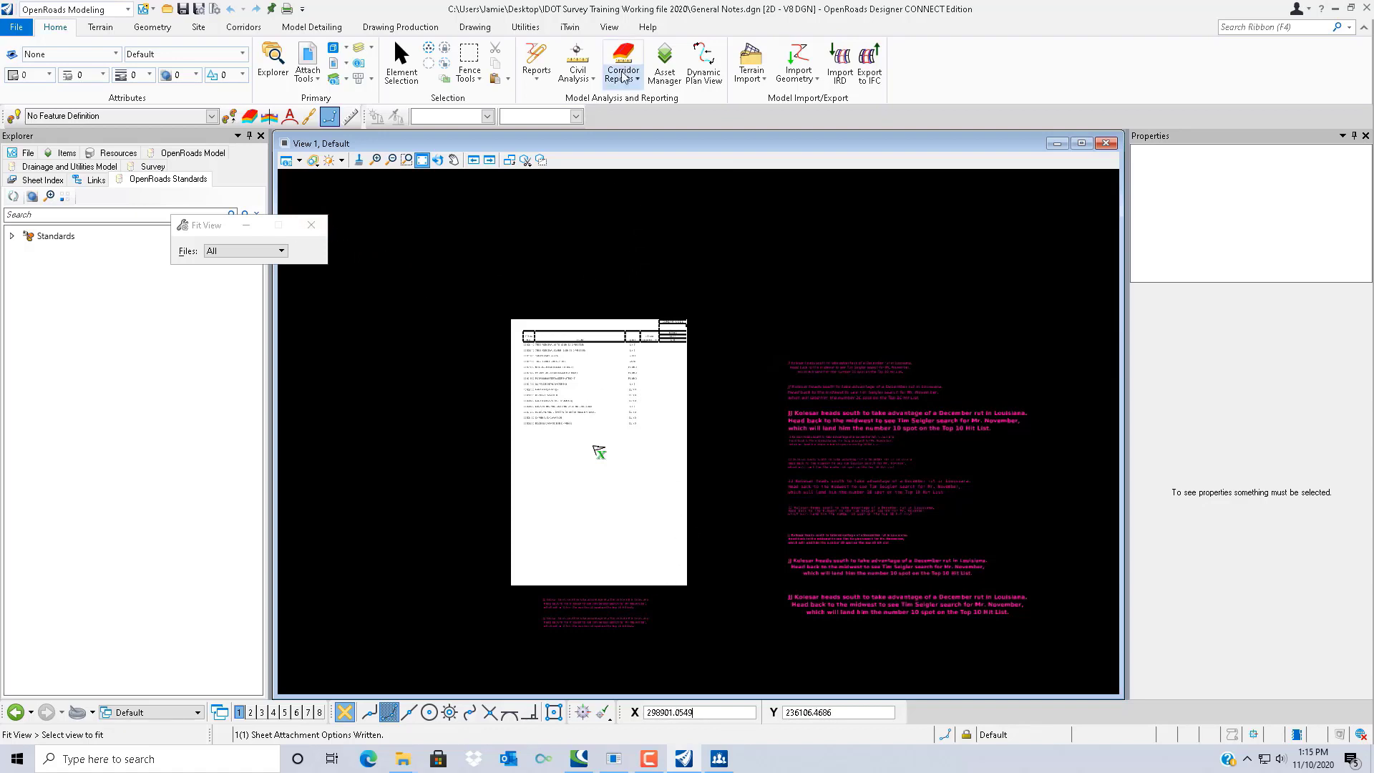
Start the Named Boundary tool from Drawing Production in the General Notes design
left_click(401, 27)
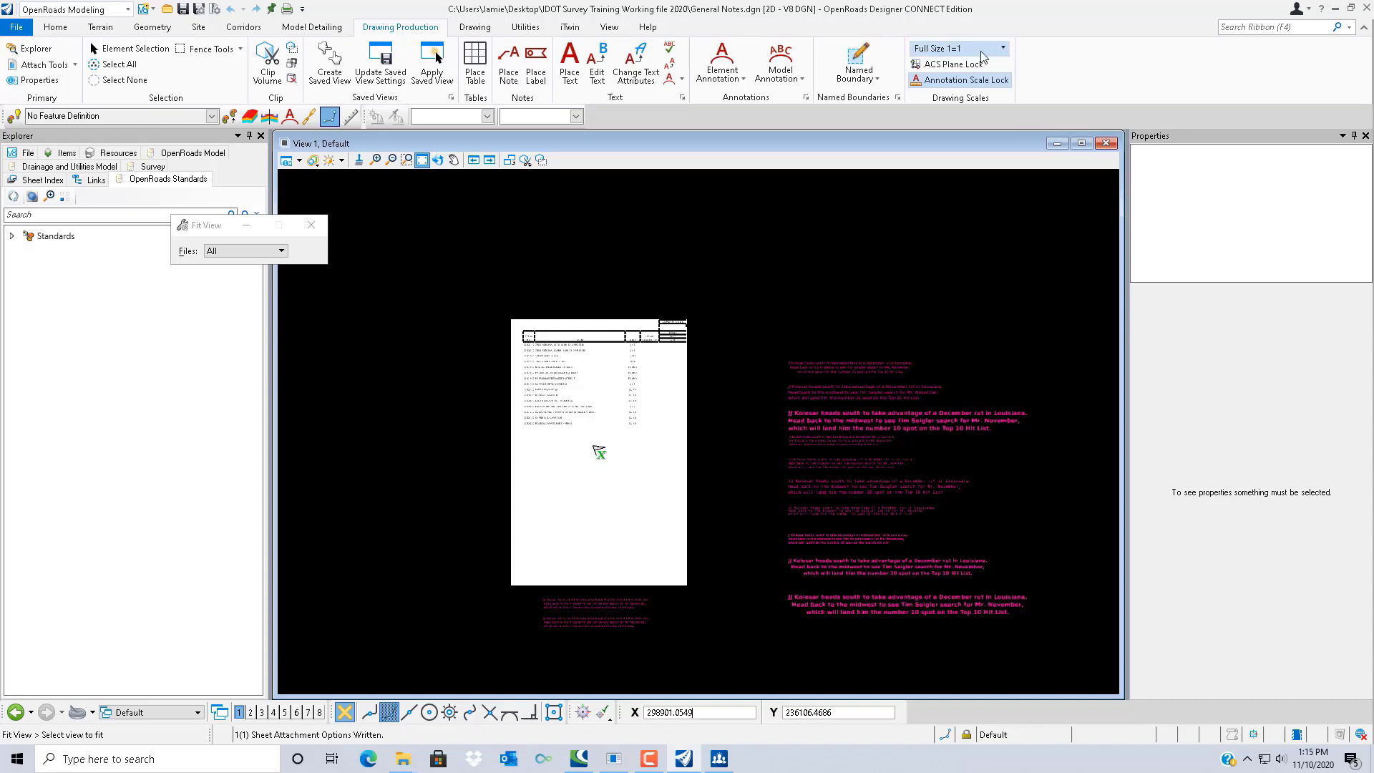
left_click(857, 66)
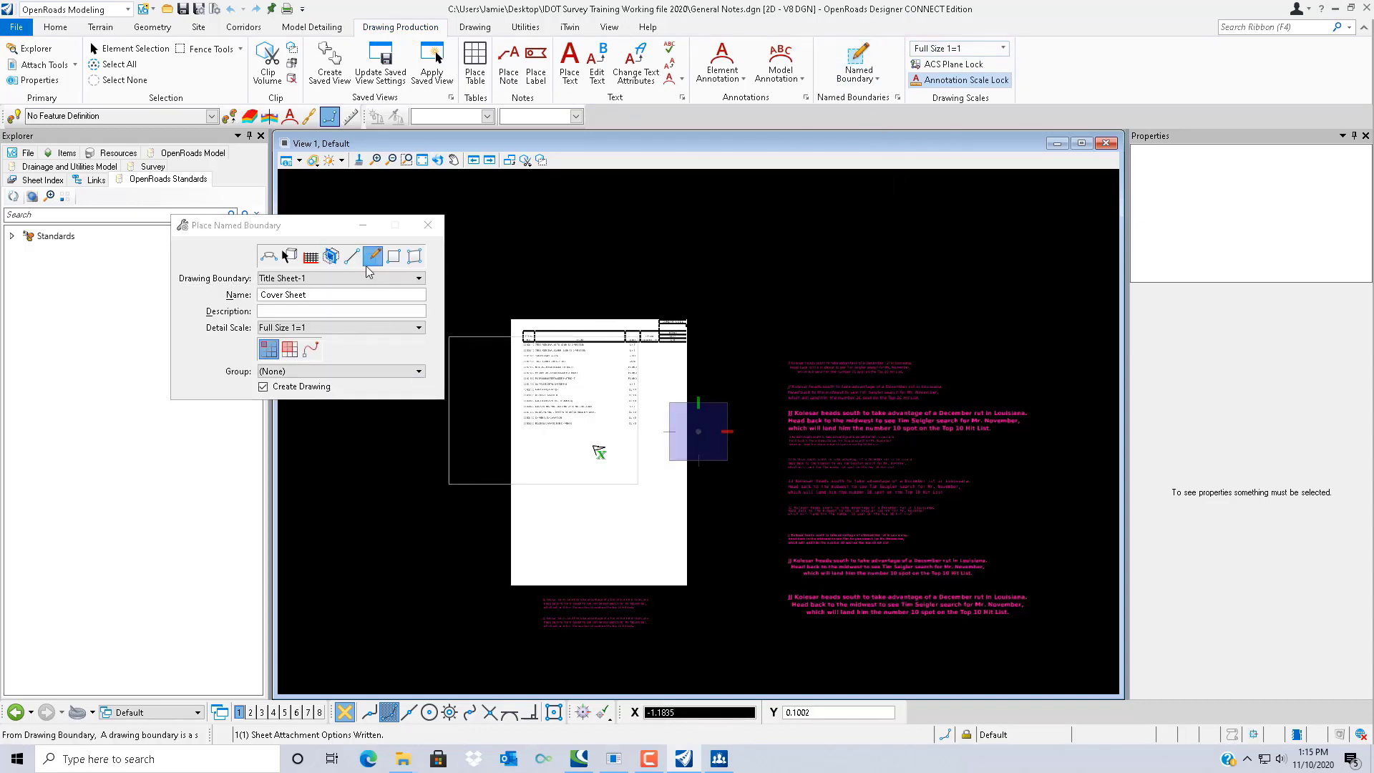
mouse_move(372, 256)
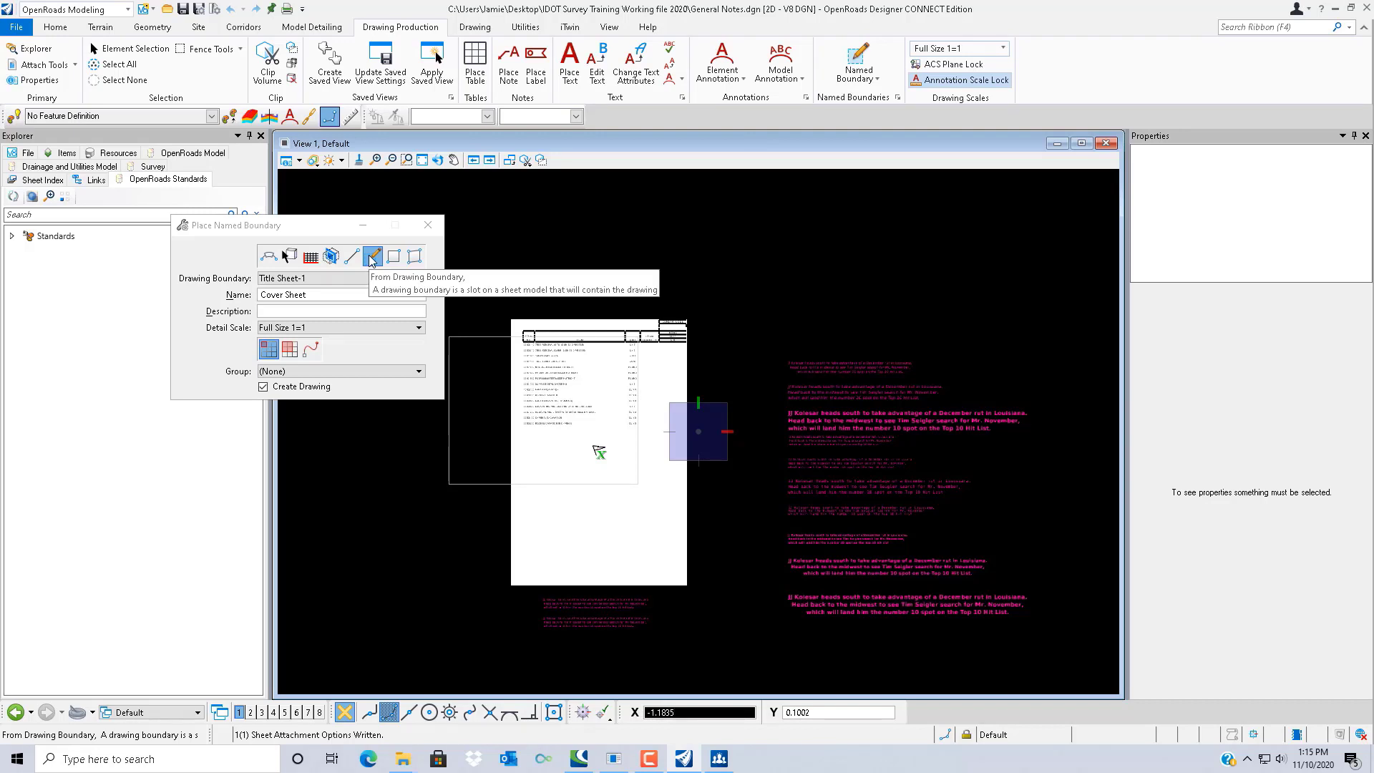
Place a From Drawing Boundary named boundary using Detail Sheet, named General Notes
left_click(418, 278)
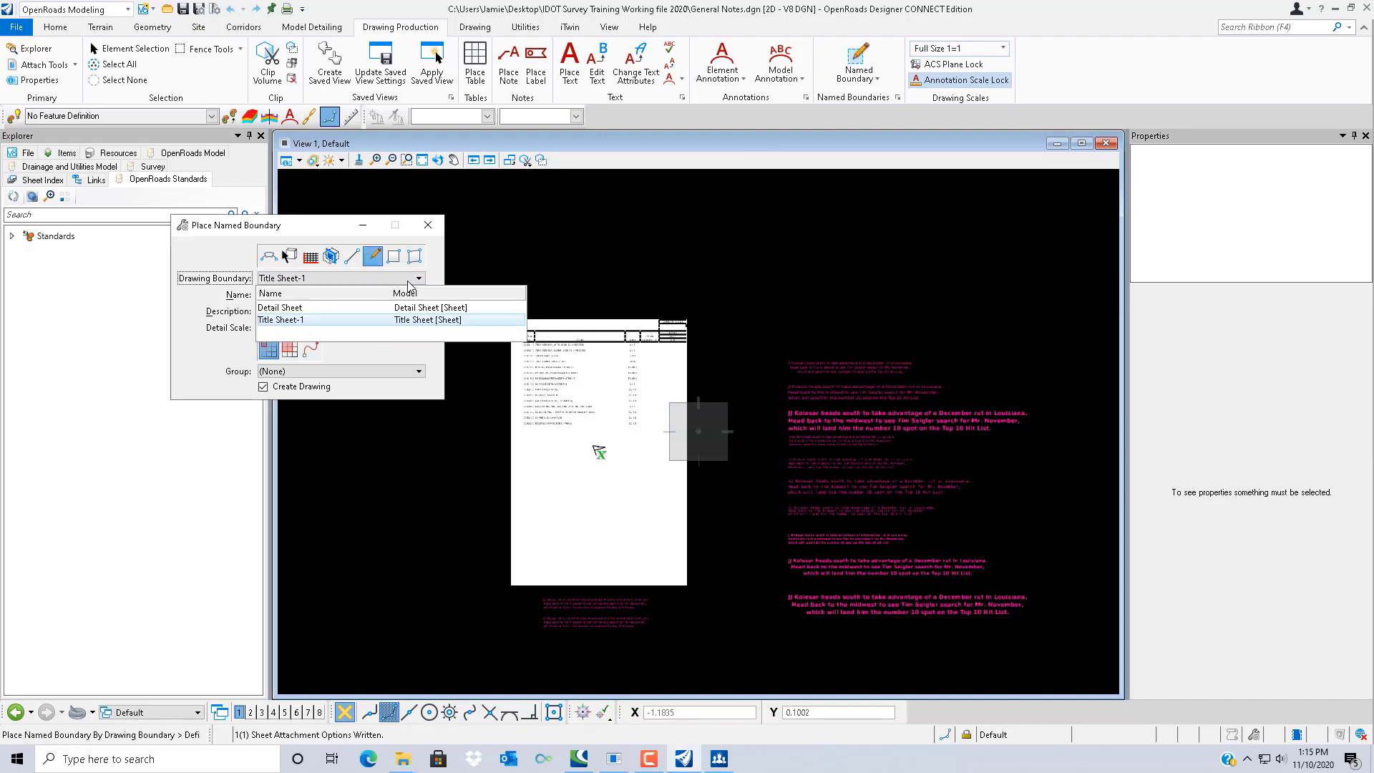
left_click(281, 306)
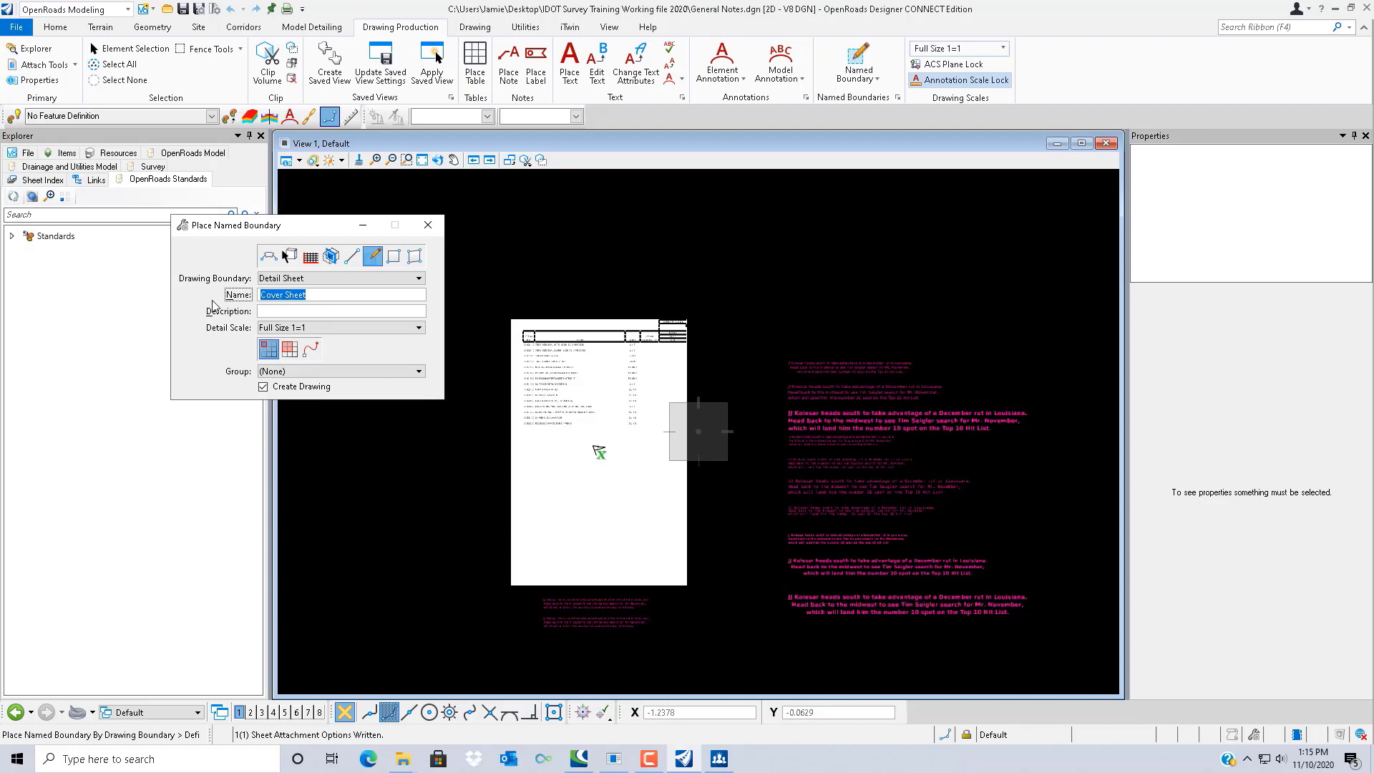
type("General Notes")
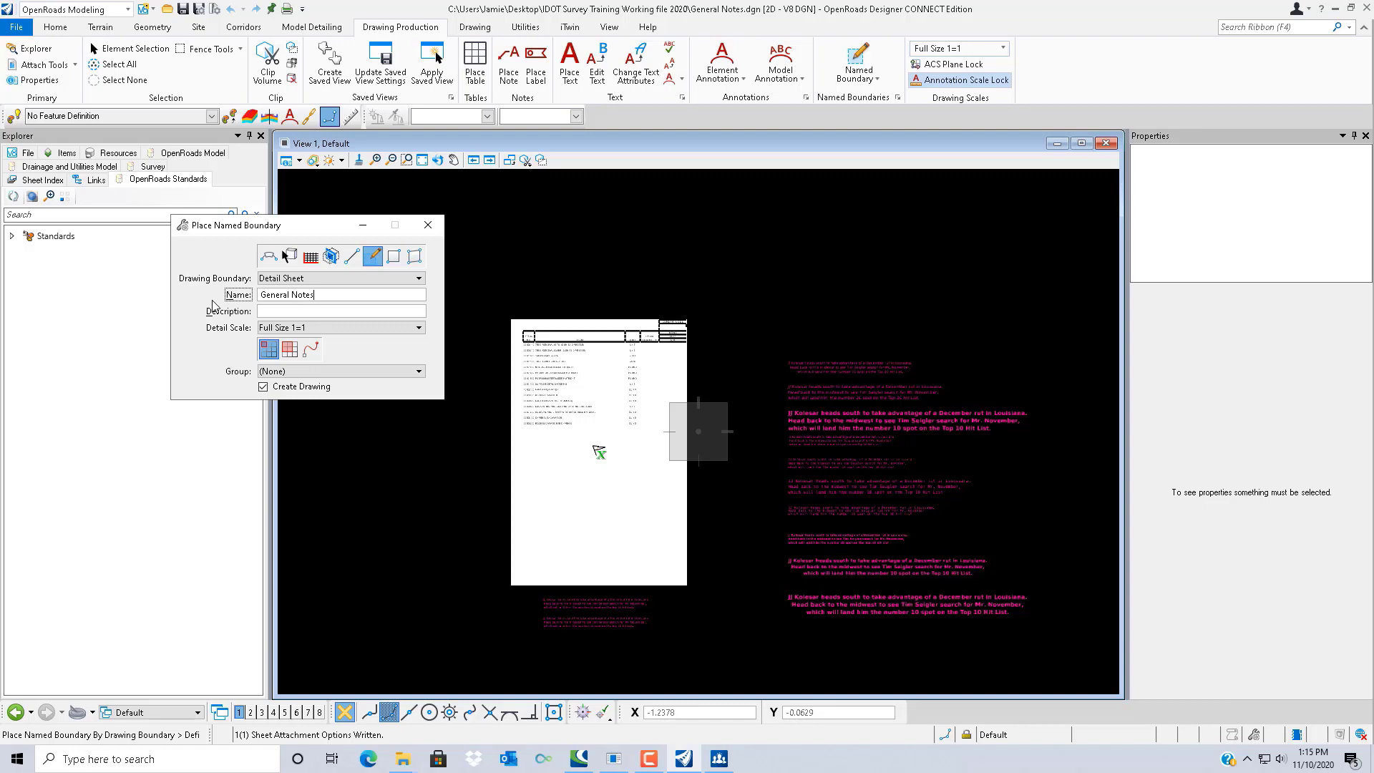
left_click(340, 326)
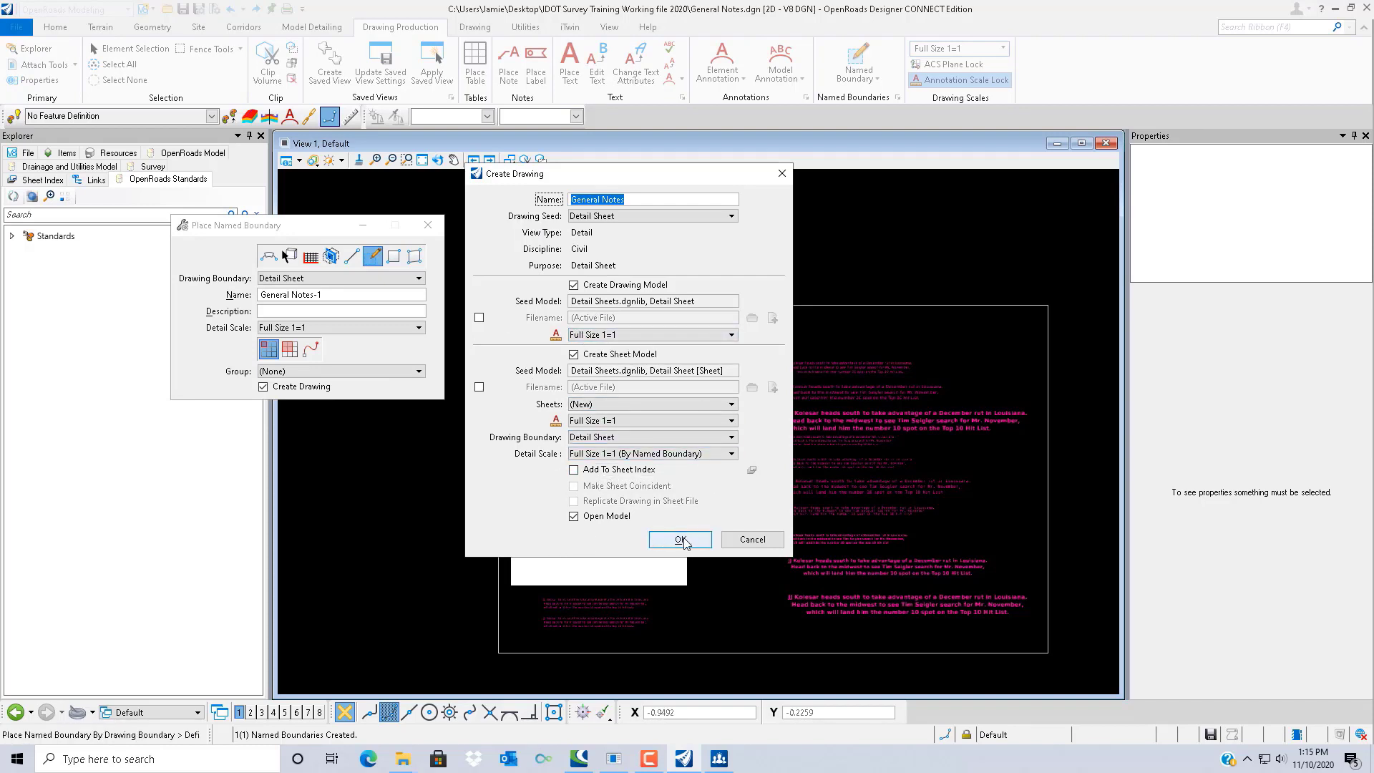
Confirm creating the General Notes drawing and sheet models with Open Model checked
left_click(679, 540)
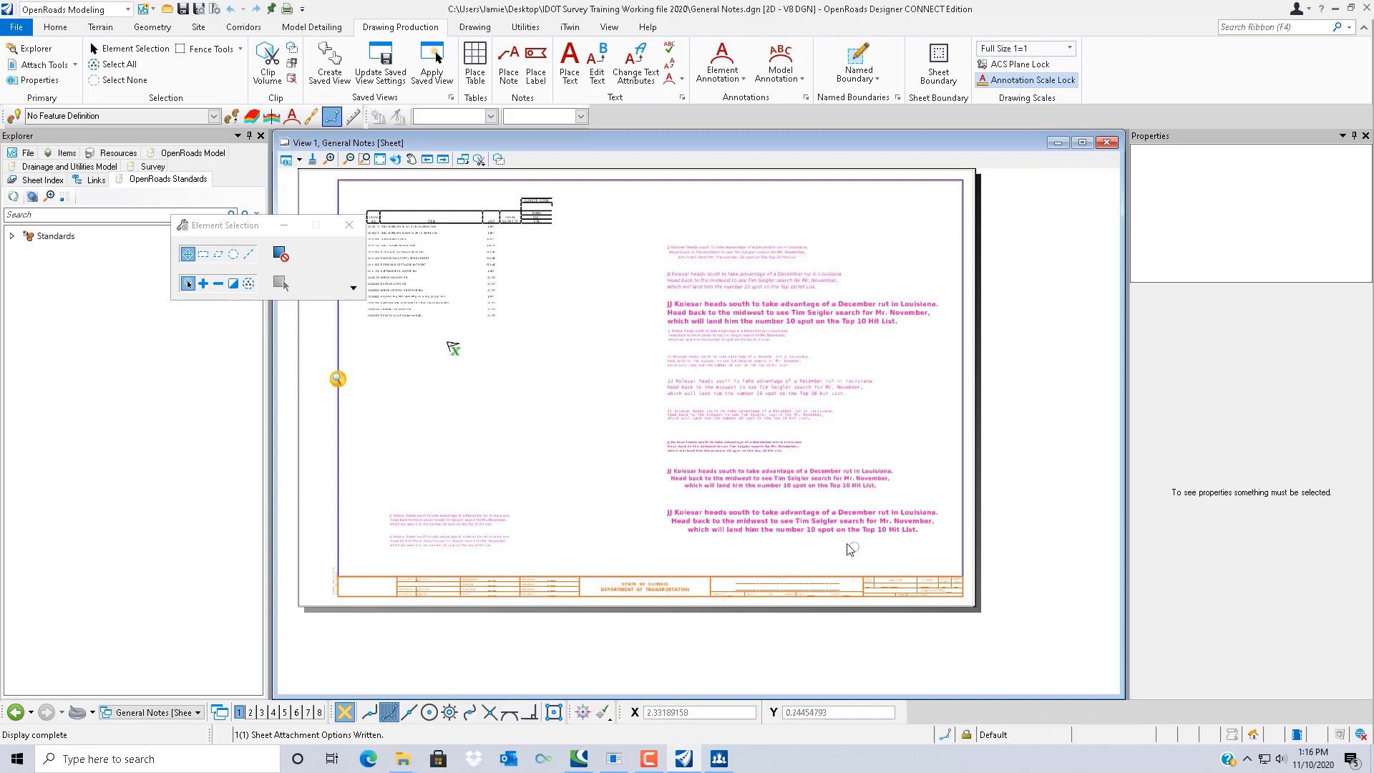
mouse_move(759, 526)
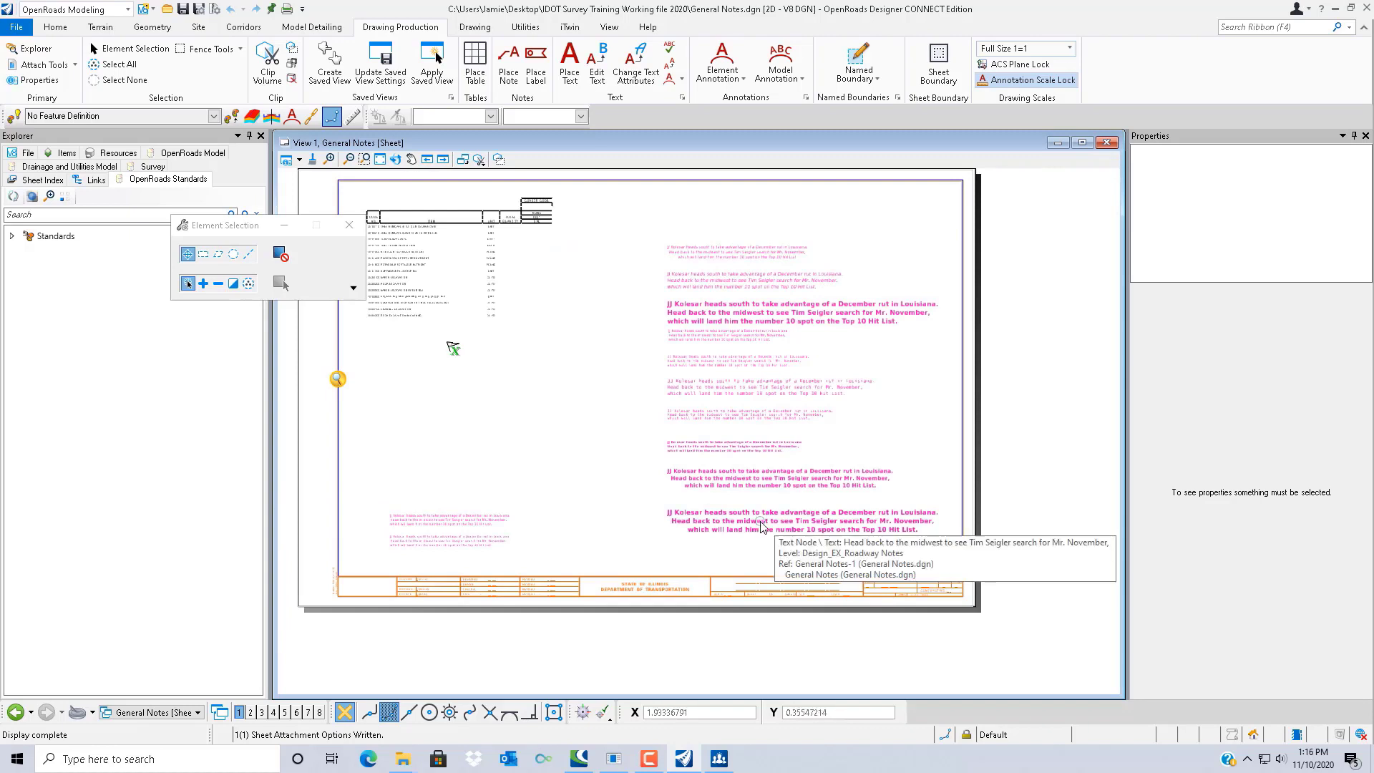